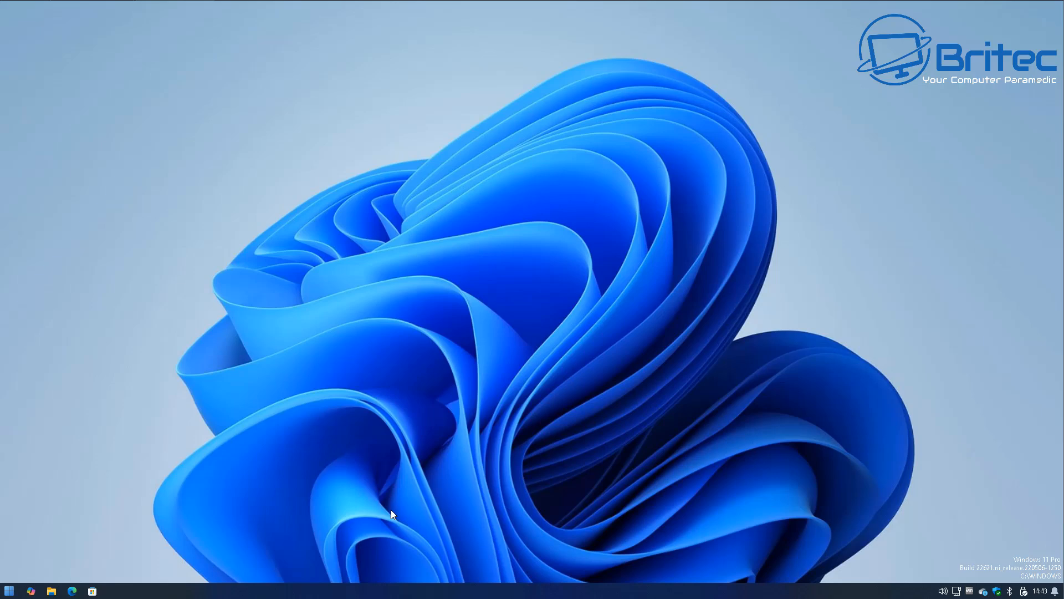
# Launch Settings from the Start menu and go to the Windows Update page.
pyautogui.click(9, 590)
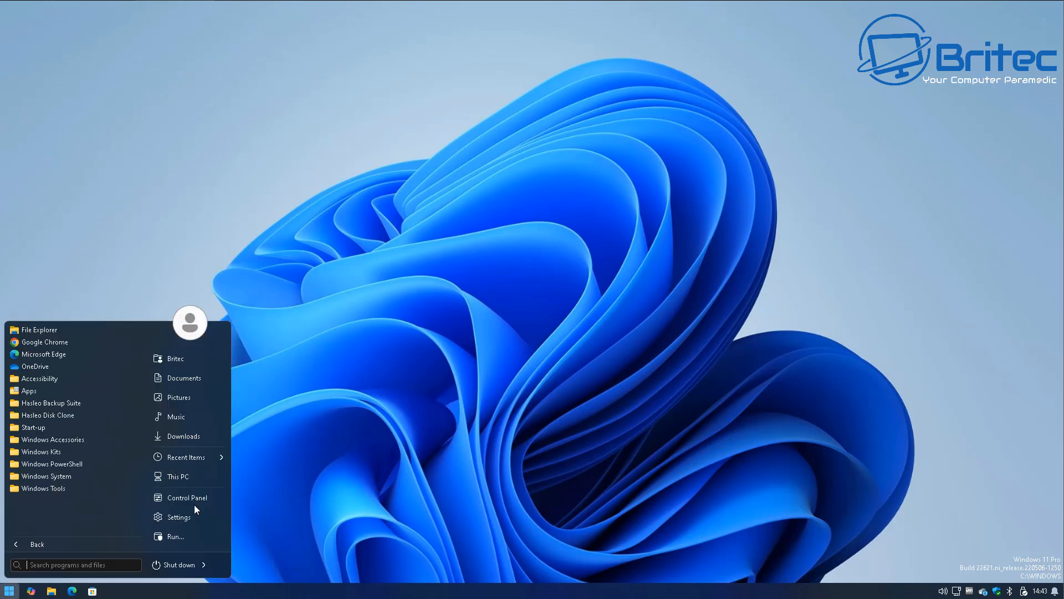
pyautogui.click(179, 517)
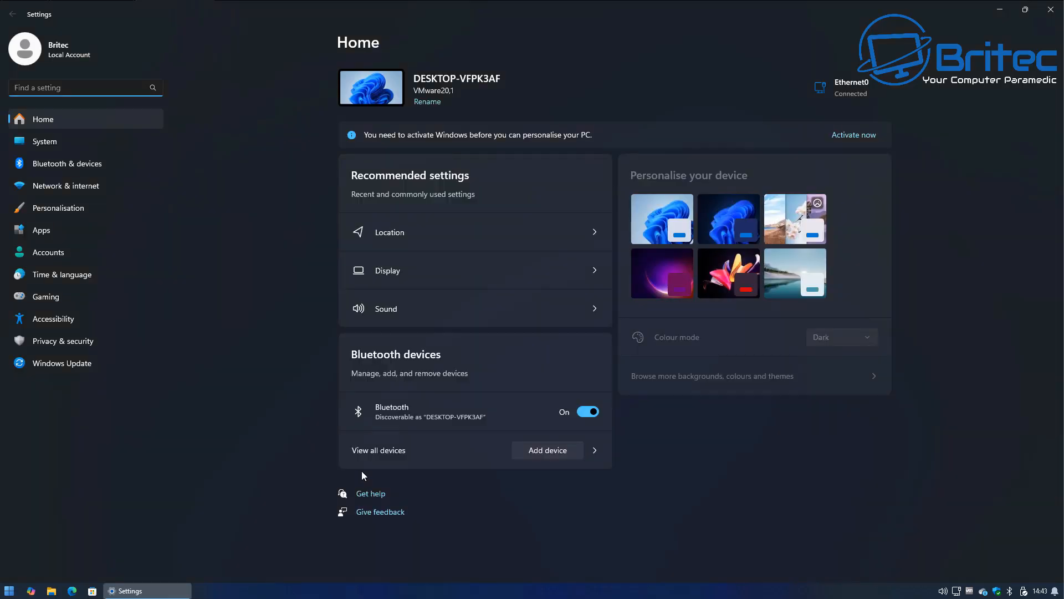
pyautogui.click(61, 363)
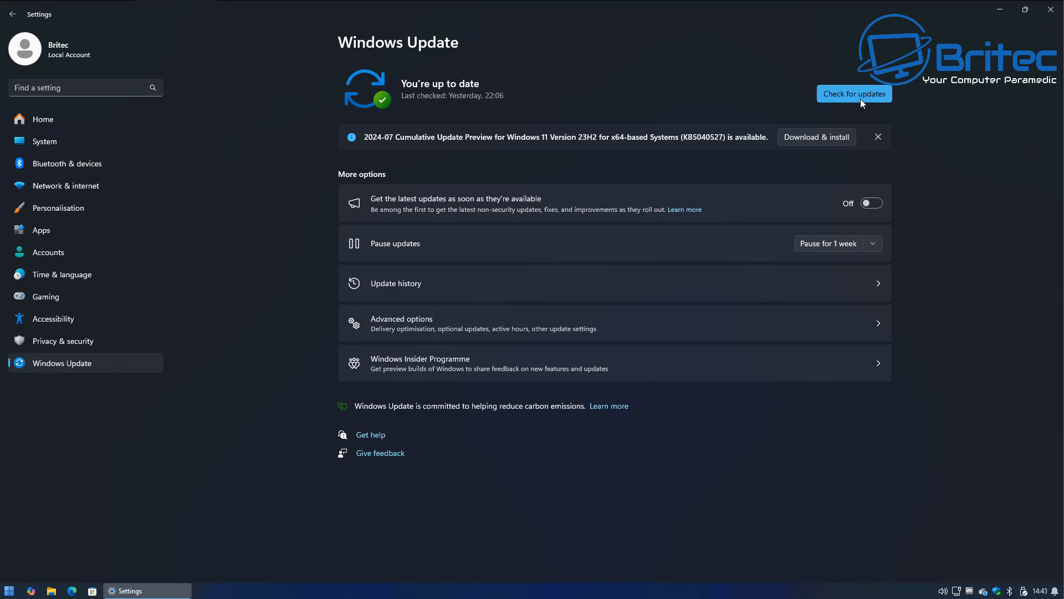
# Check for updates, then pause updates for one week, until 07/08/2024.
pyautogui.click(854, 93)
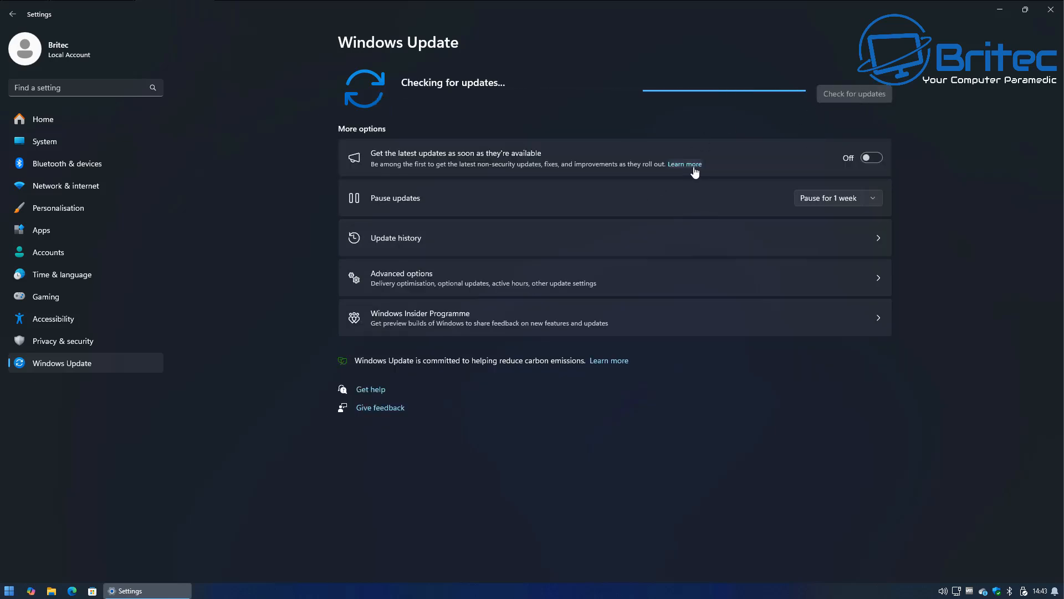
pyautogui.moveTo(691, 224)
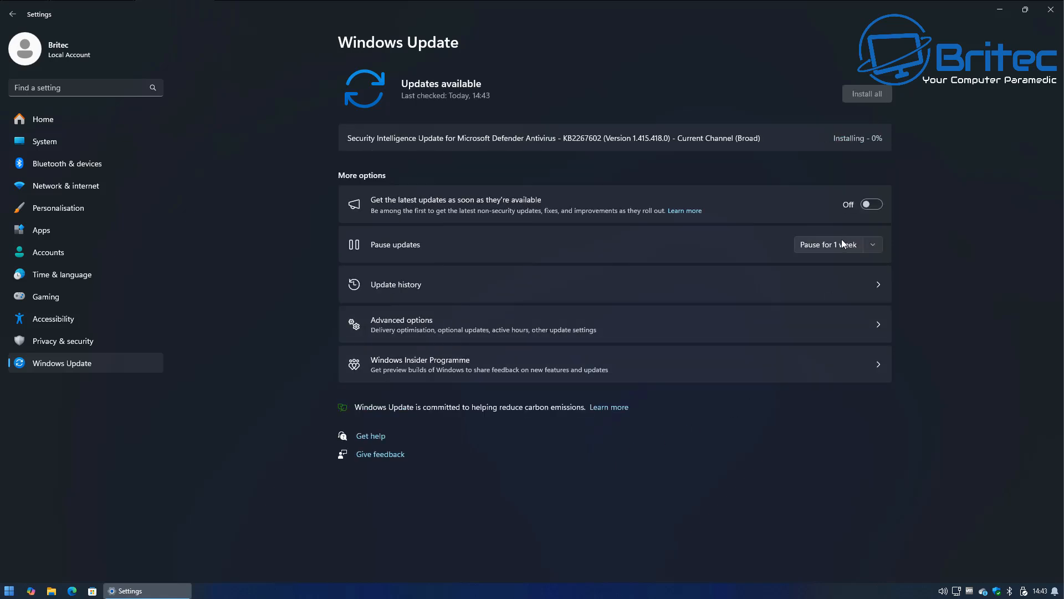
pyautogui.click(827, 244)
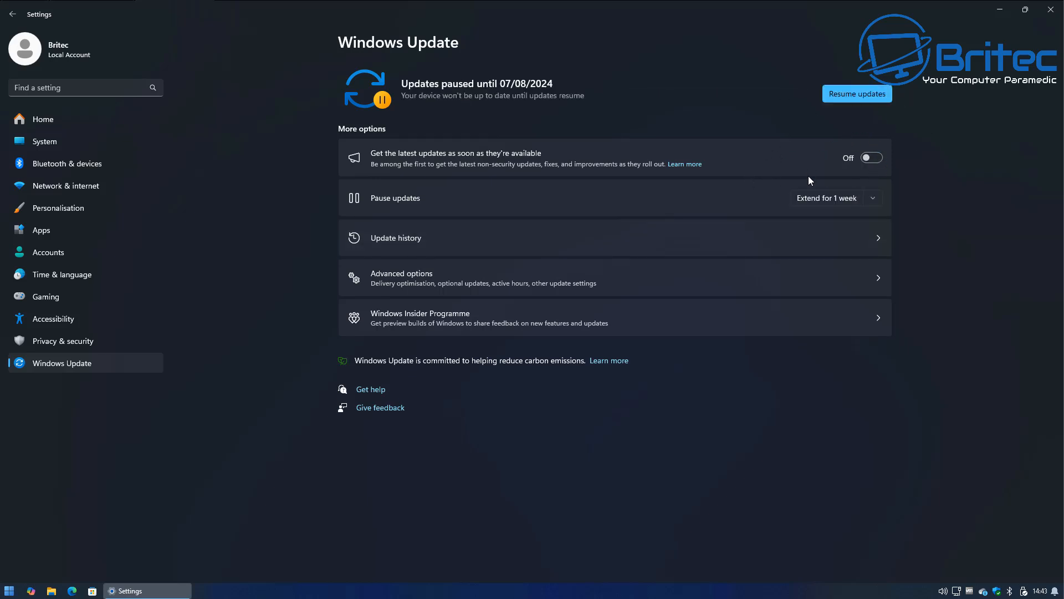
pyautogui.moveTo(516, 96)
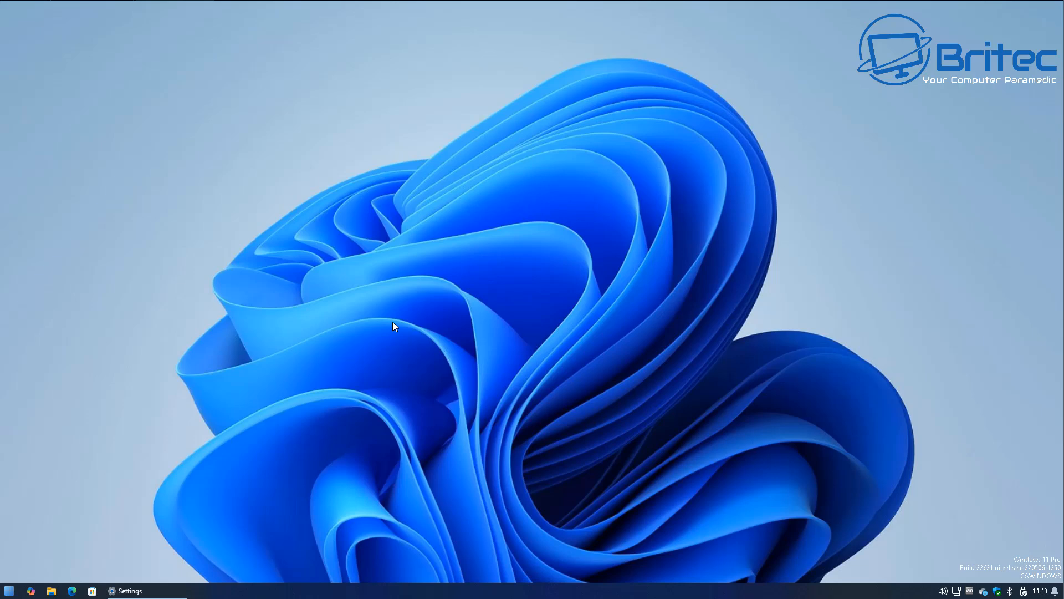
# Search the Start menu for 'services' to reach the Services console.
pyautogui.click(9, 590)
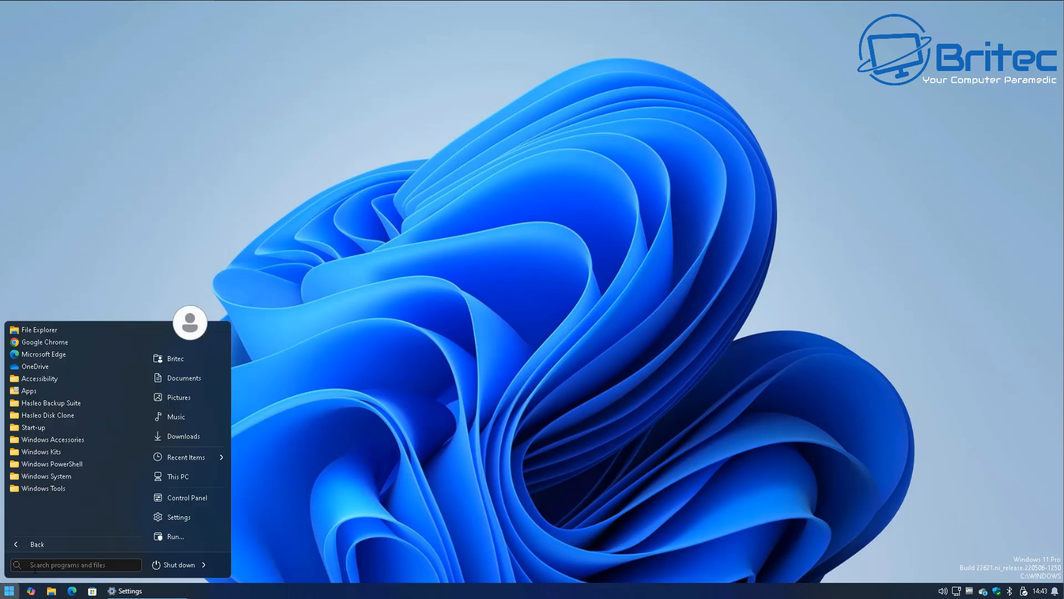
pyautogui.write('s')
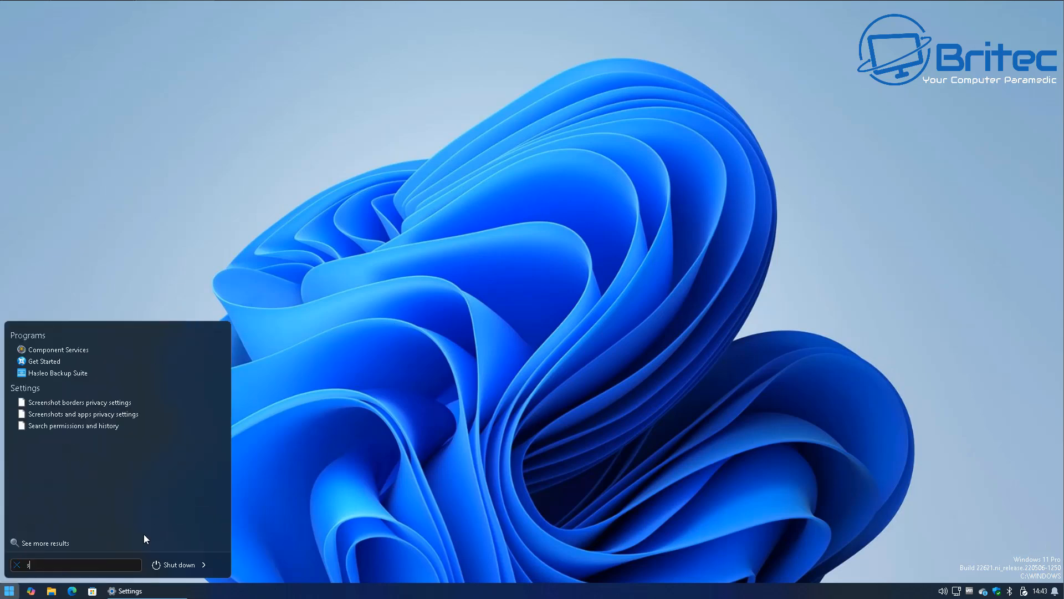
pyautogui.write('ervices')
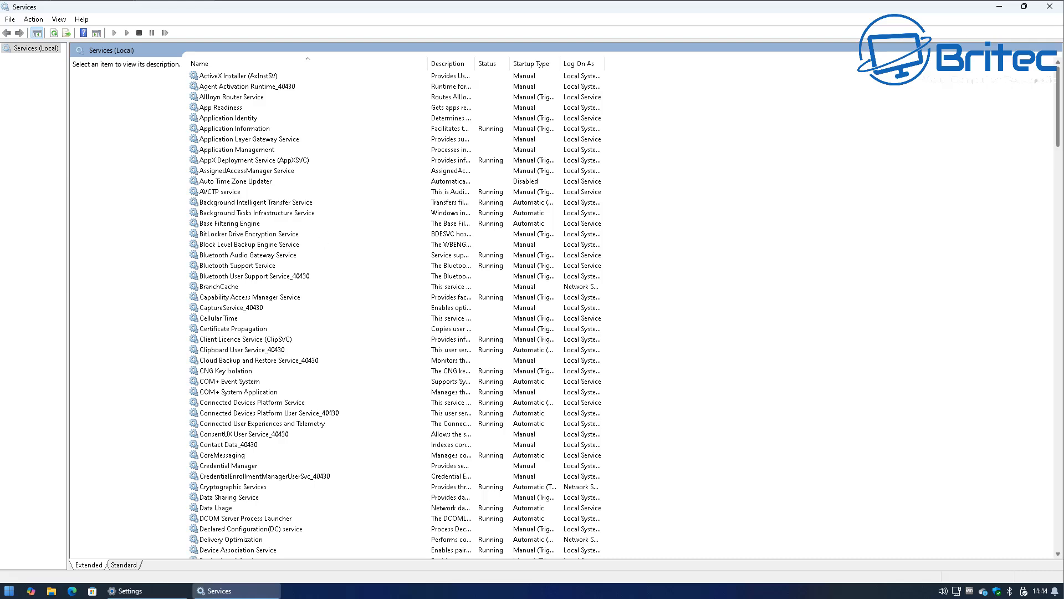
pyautogui.moveTo(276, 208)
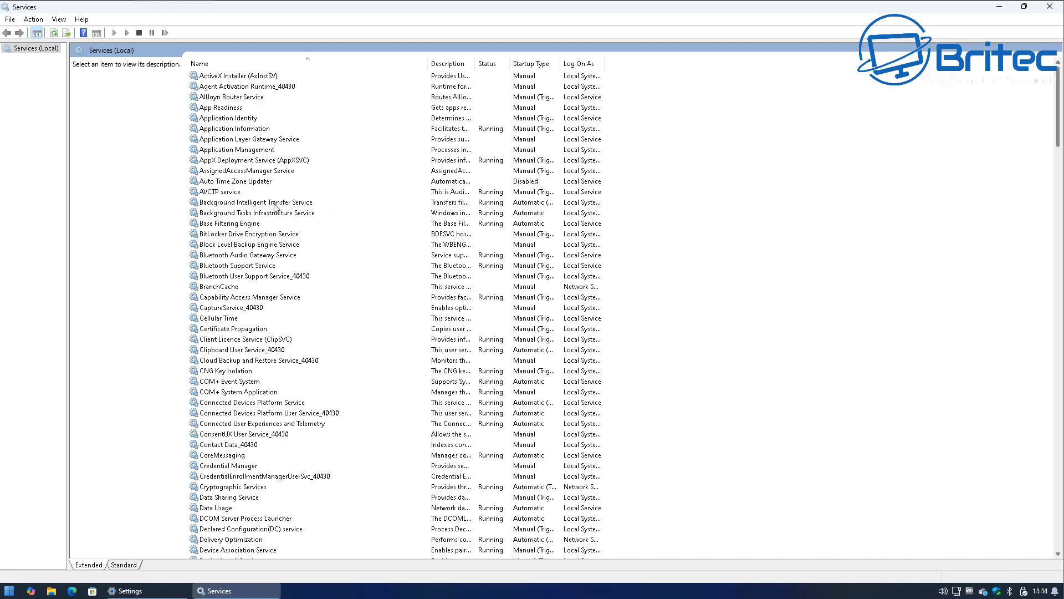
# Stop the Background Intelligent Transfer Service from its Properties dialog.
pyautogui.doubleClick(256, 202)
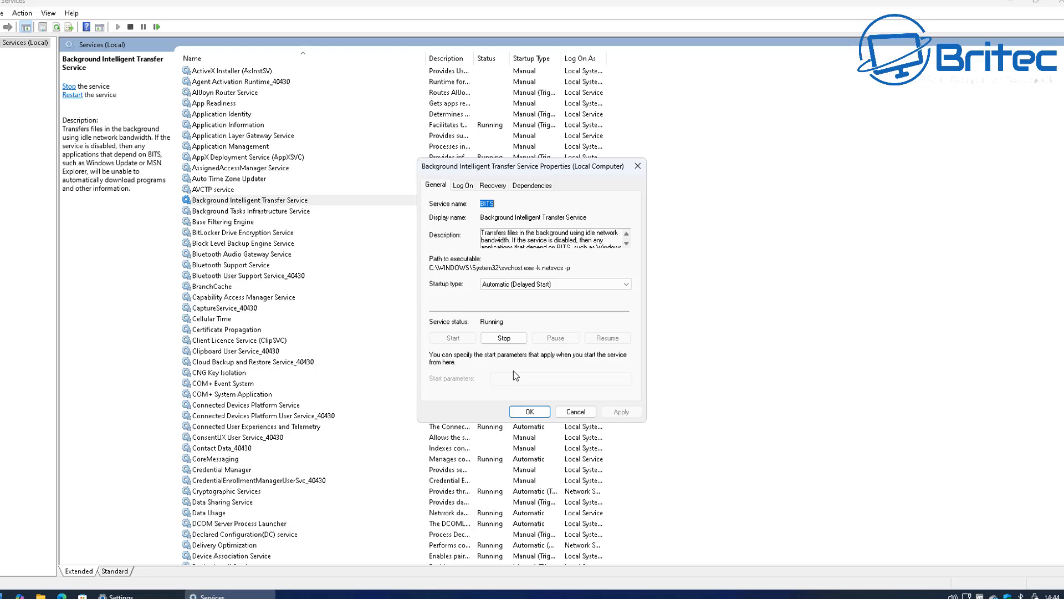
pyautogui.click(503, 338)
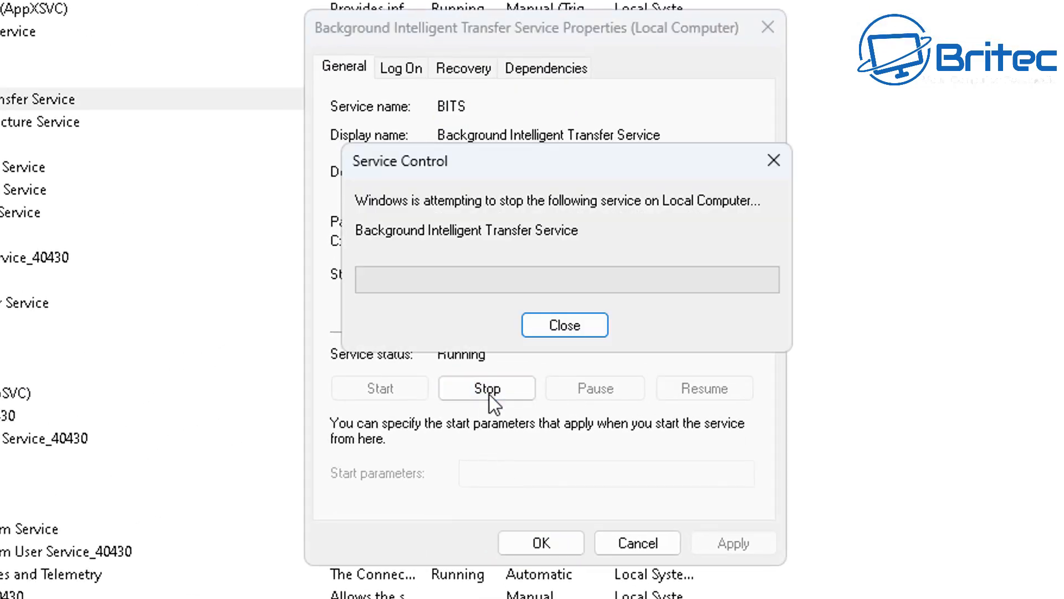
pyautogui.click(564, 324)
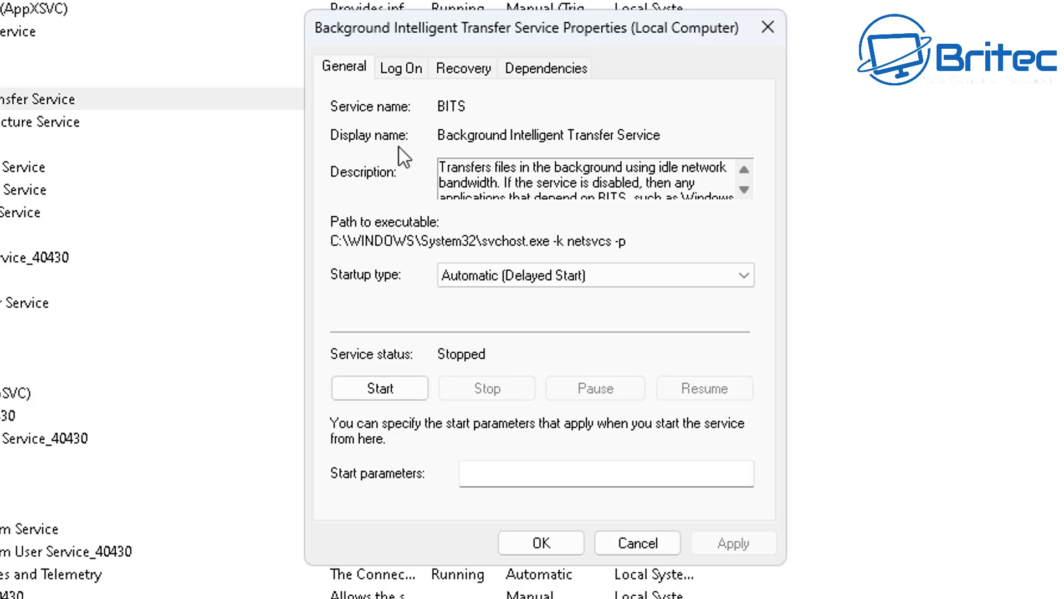
pyautogui.moveTo(420, 327)
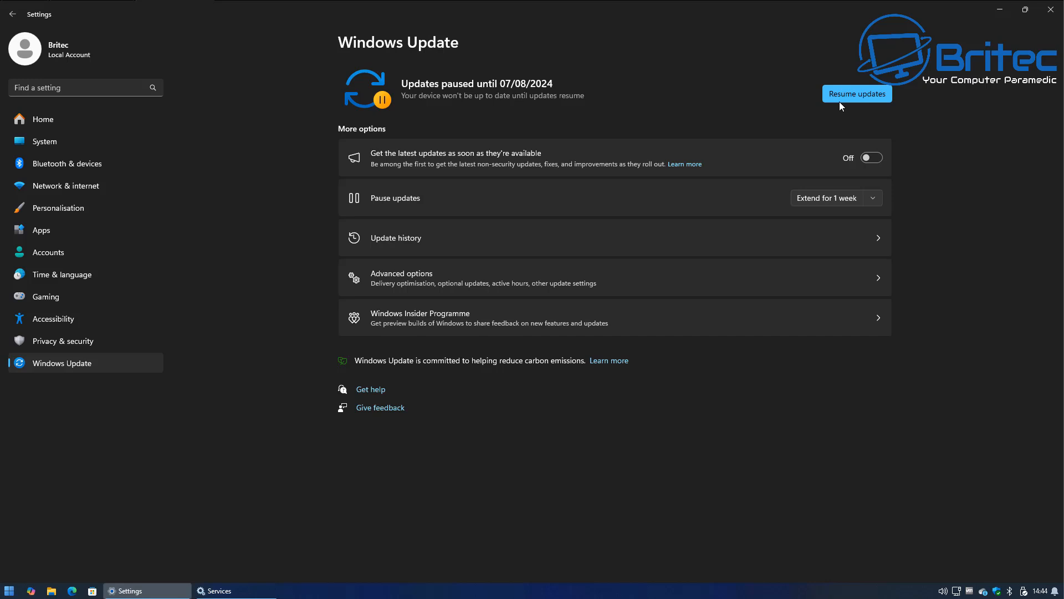
# Resume the paused updates on the Windows Update page.
pyautogui.click(856, 93)
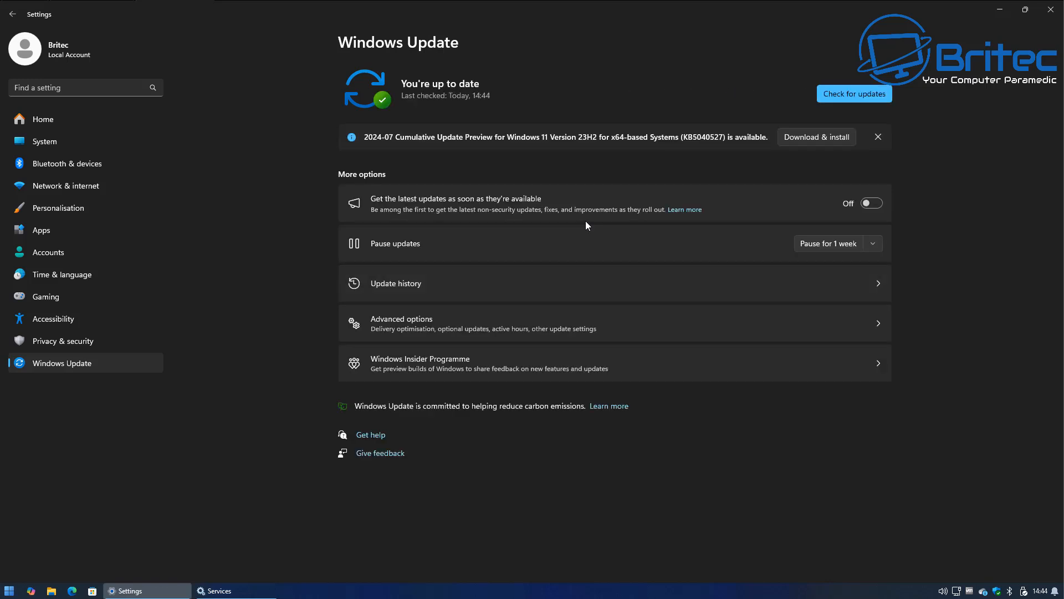
pyautogui.moveTo(608, 148)
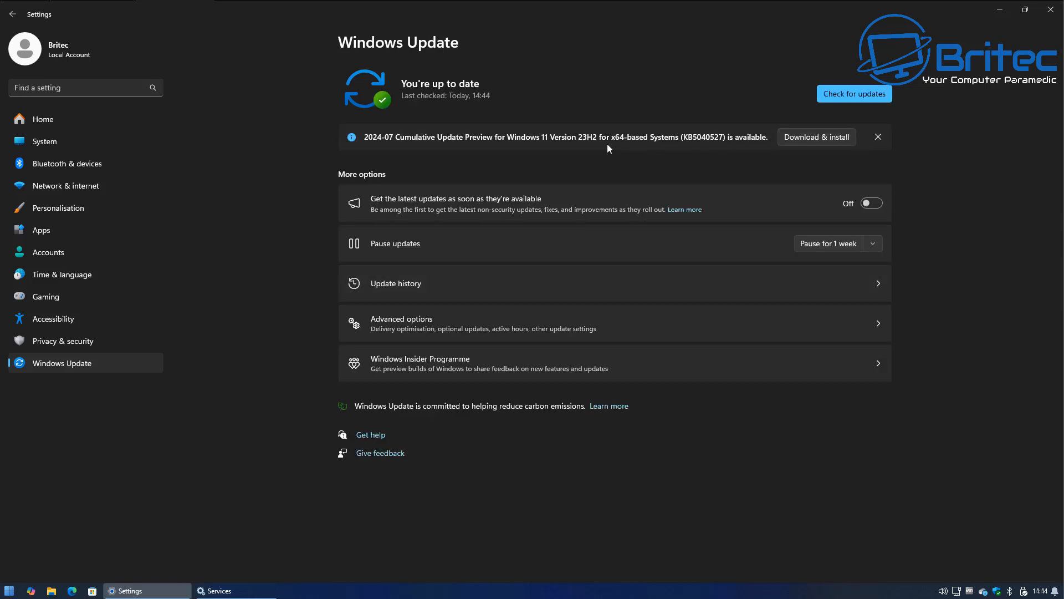
pyautogui.moveTo(820, 149)
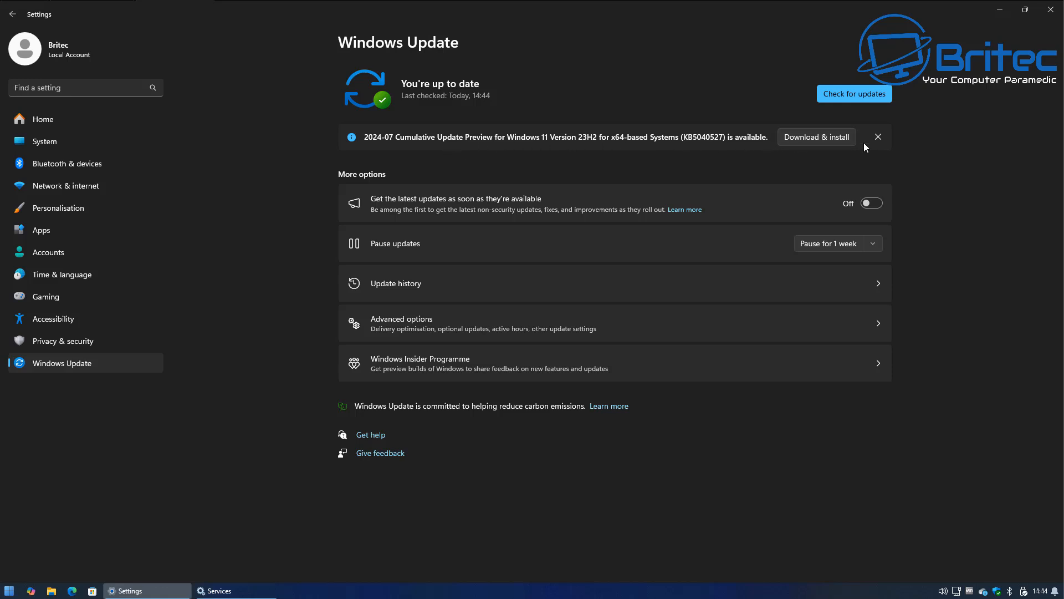
pyautogui.moveTo(1001, 12)
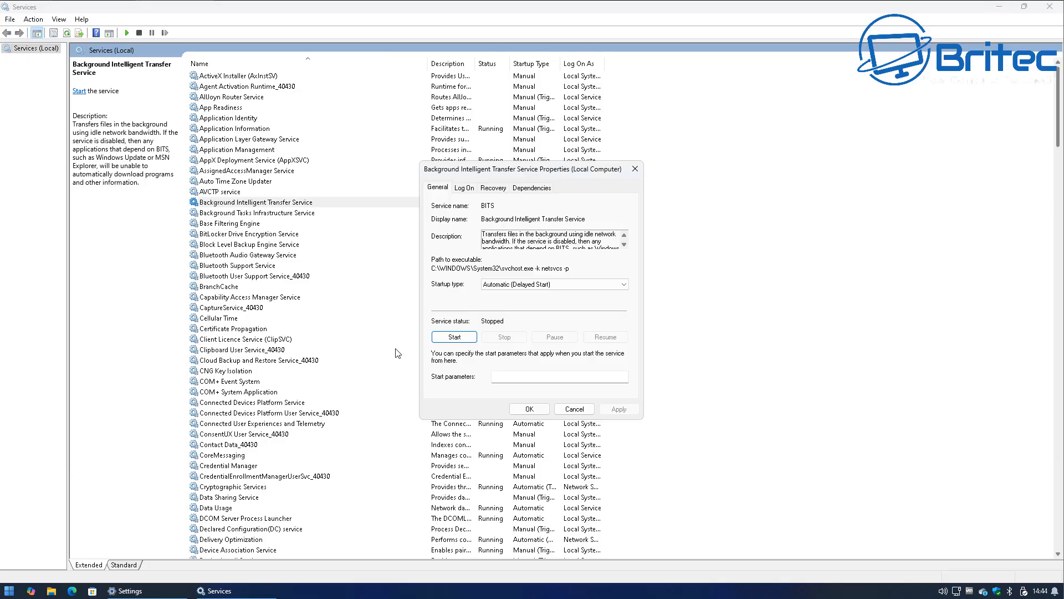
# Restart the Background Intelligent Transfer Service and close its properties with OK.
pyautogui.click(453, 337)
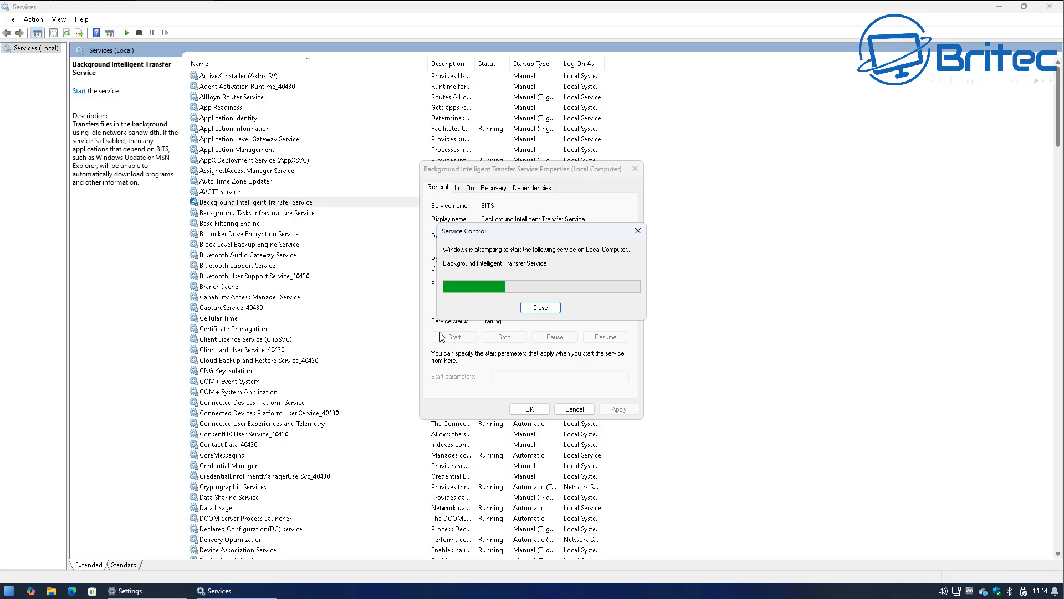
pyautogui.click(540, 307)
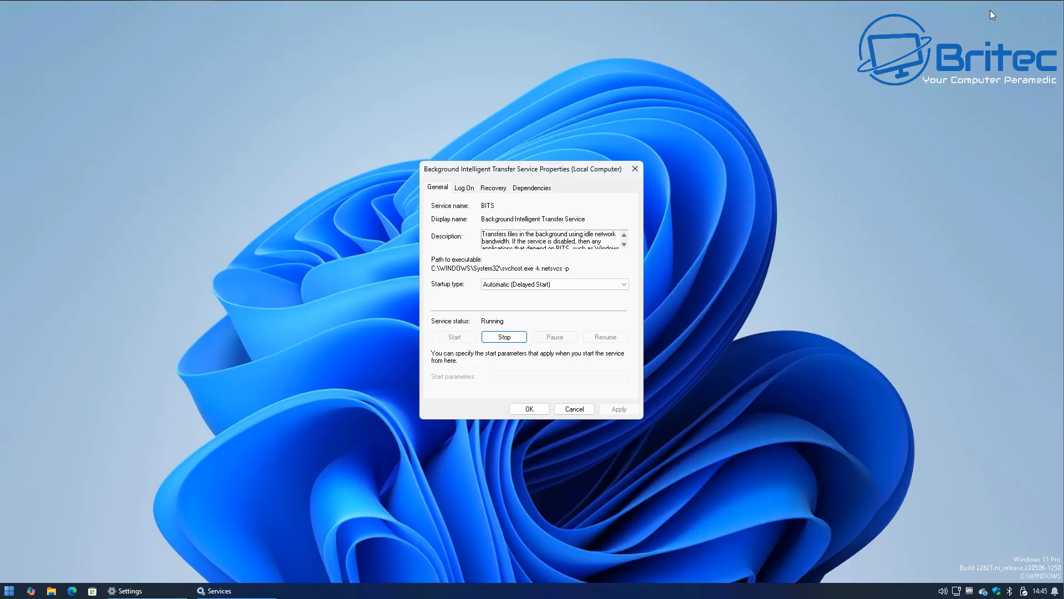
pyautogui.click(129, 590)
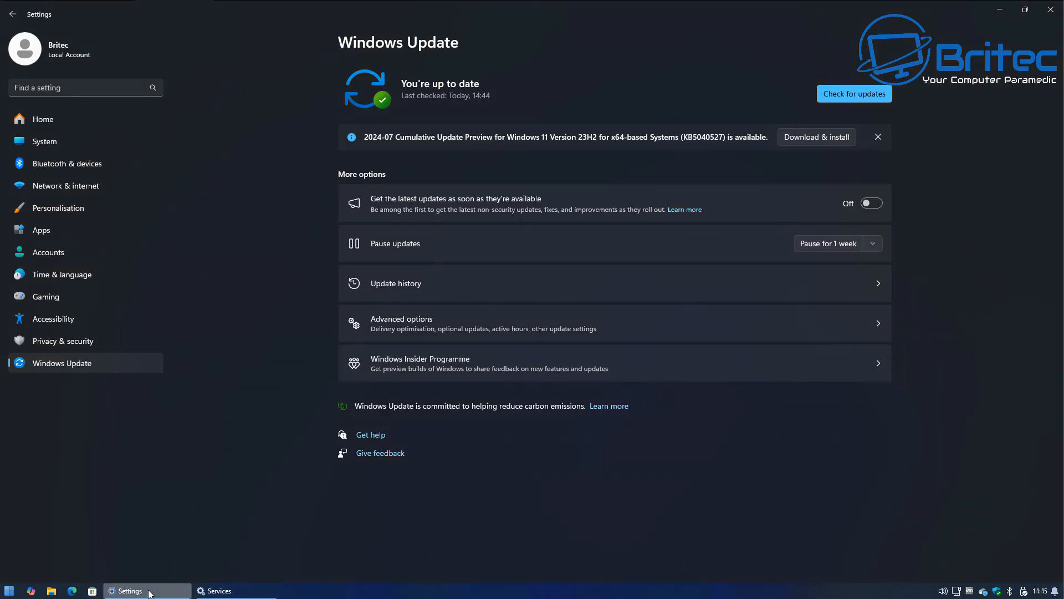
pyautogui.moveTo(719, 157)
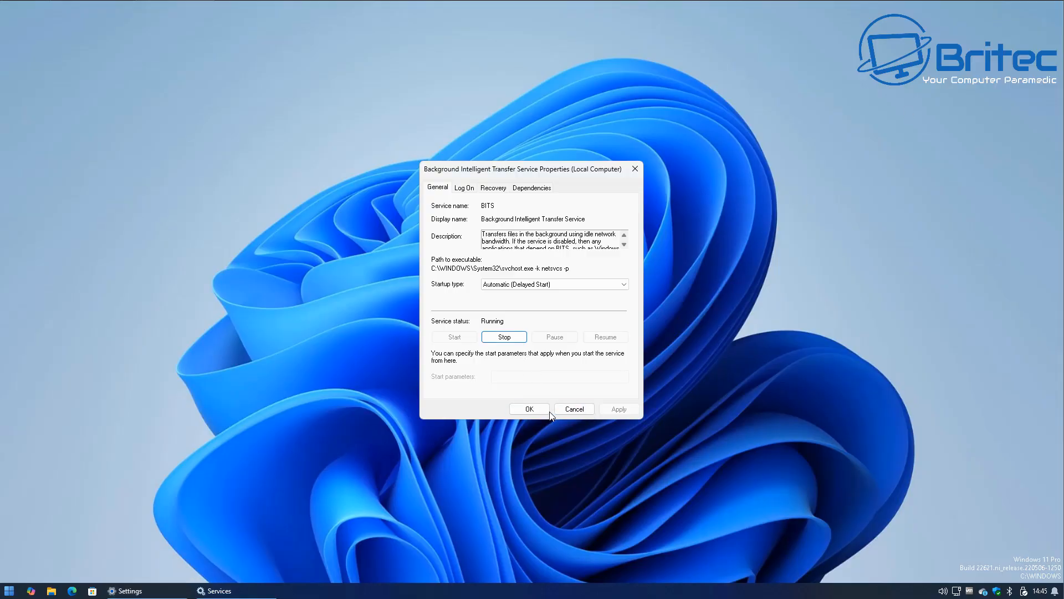
pyautogui.click(529, 409)
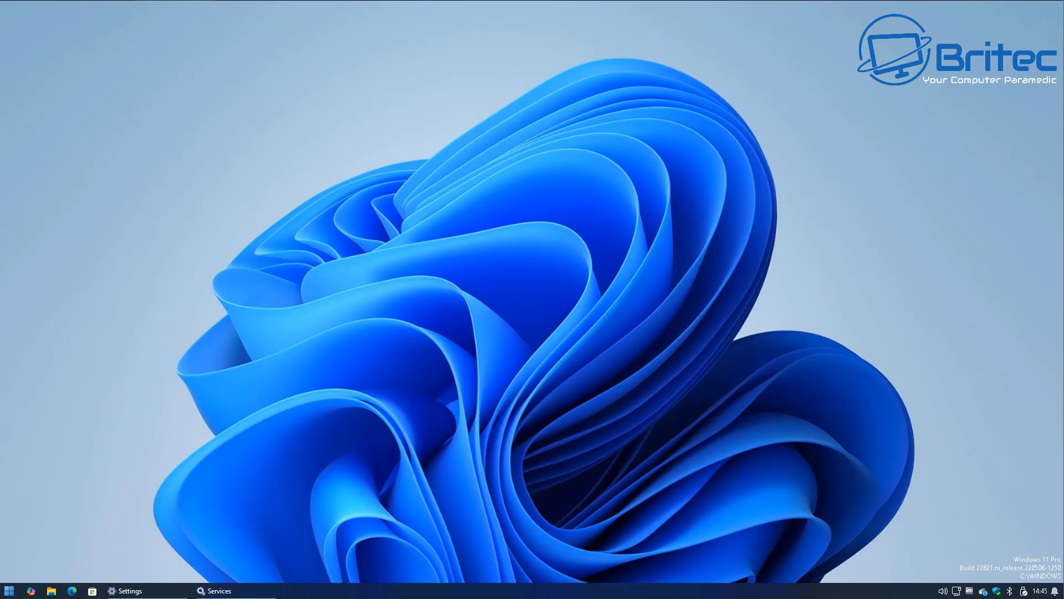
pyautogui.click(215, 590)
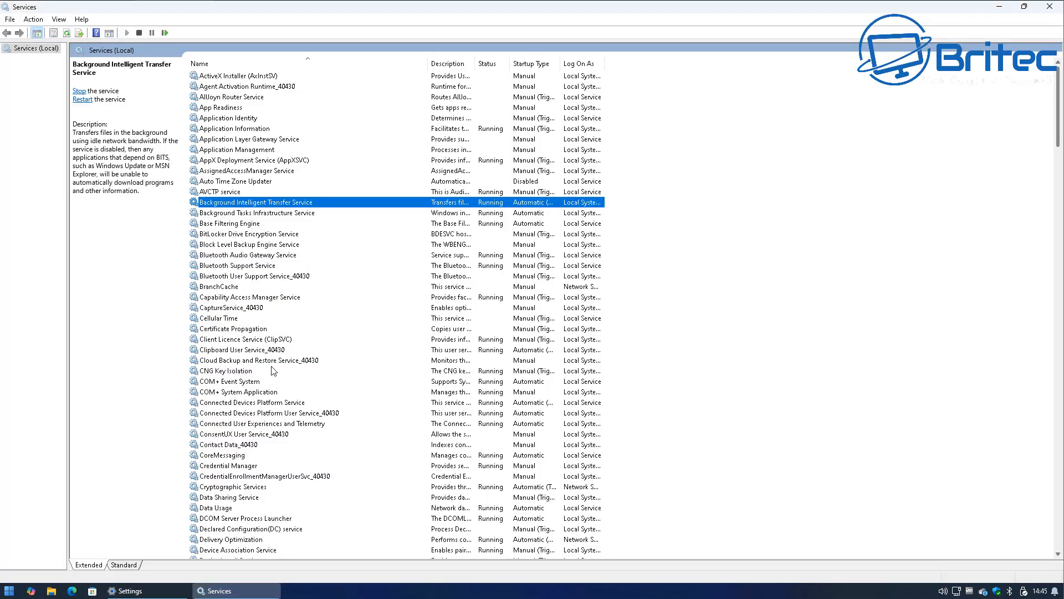
# Scroll to the Windows Update service and stop it from its properties.
pyautogui.scroll(-3)
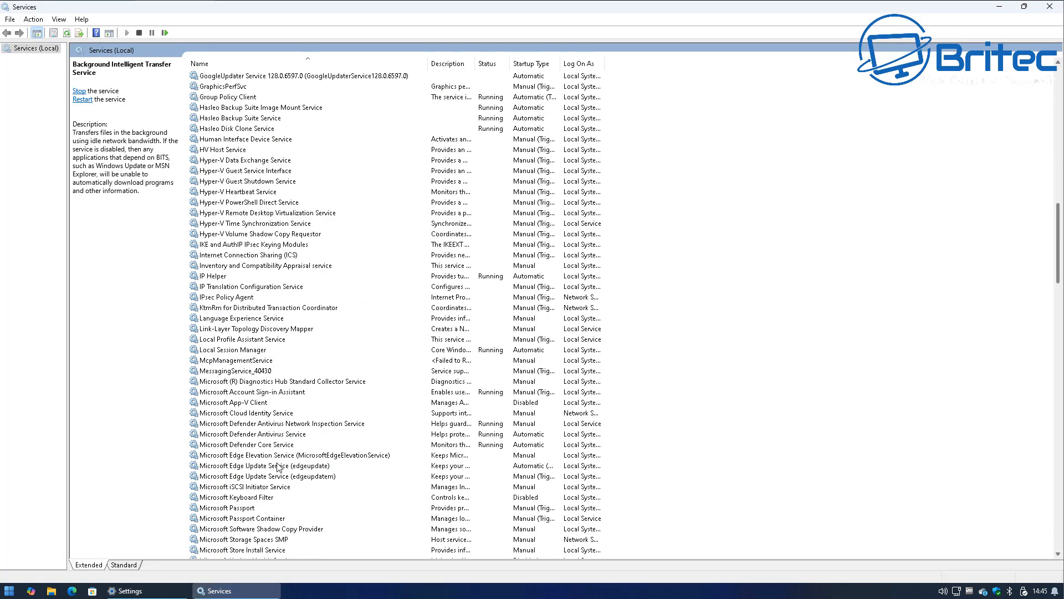
pyautogui.scroll(-3)
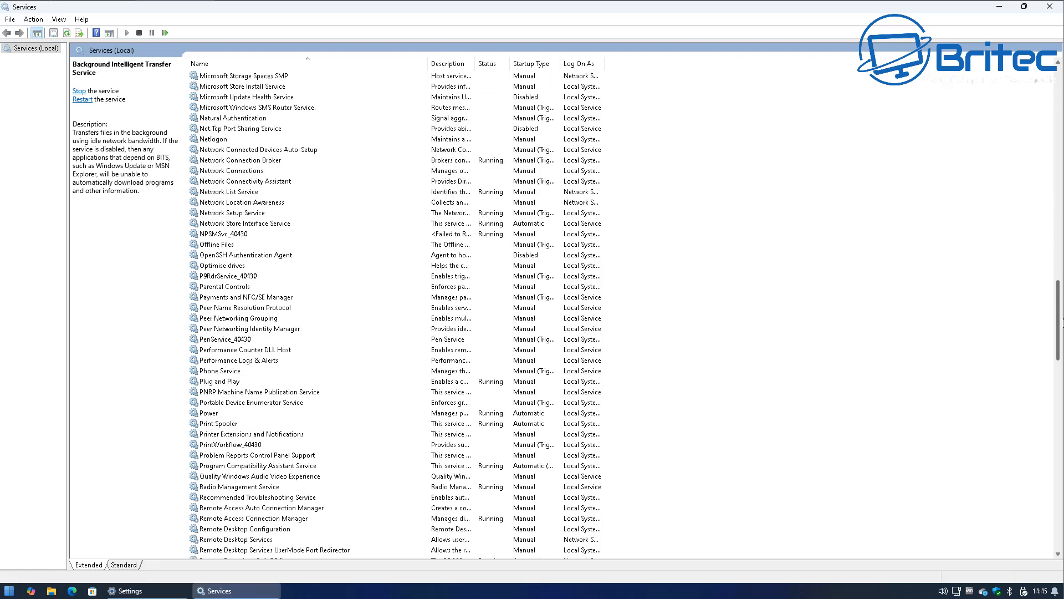
pyautogui.scroll(-3)
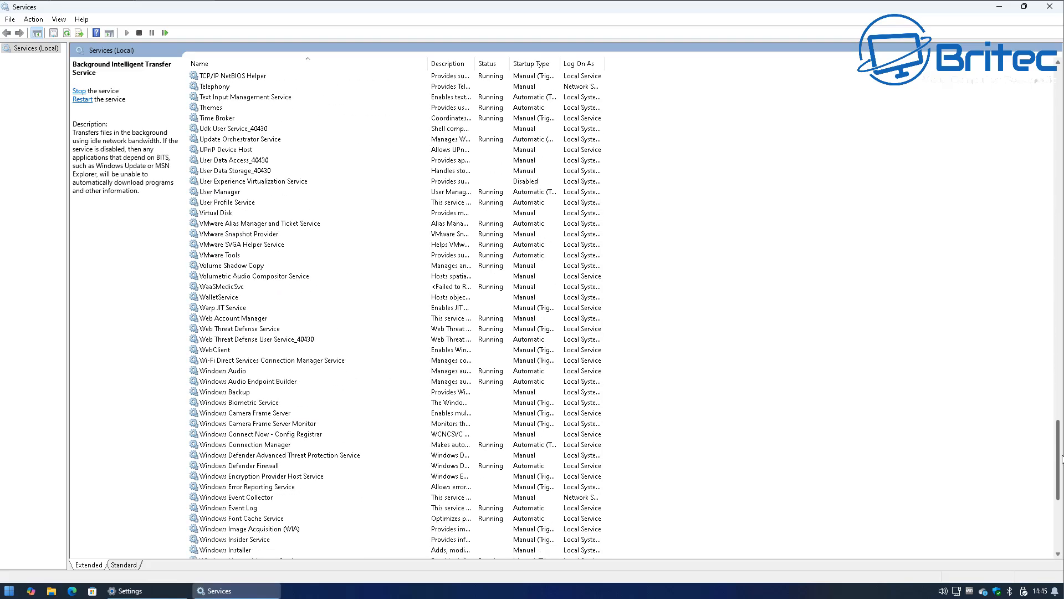
pyautogui.scroll(-3)
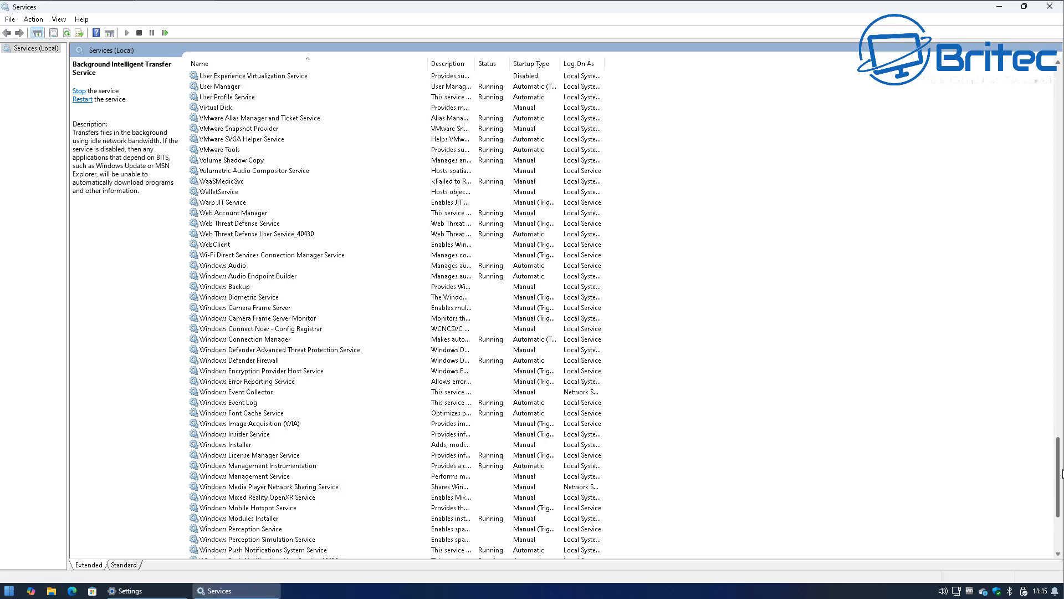
pyautogui.scroll(-3)
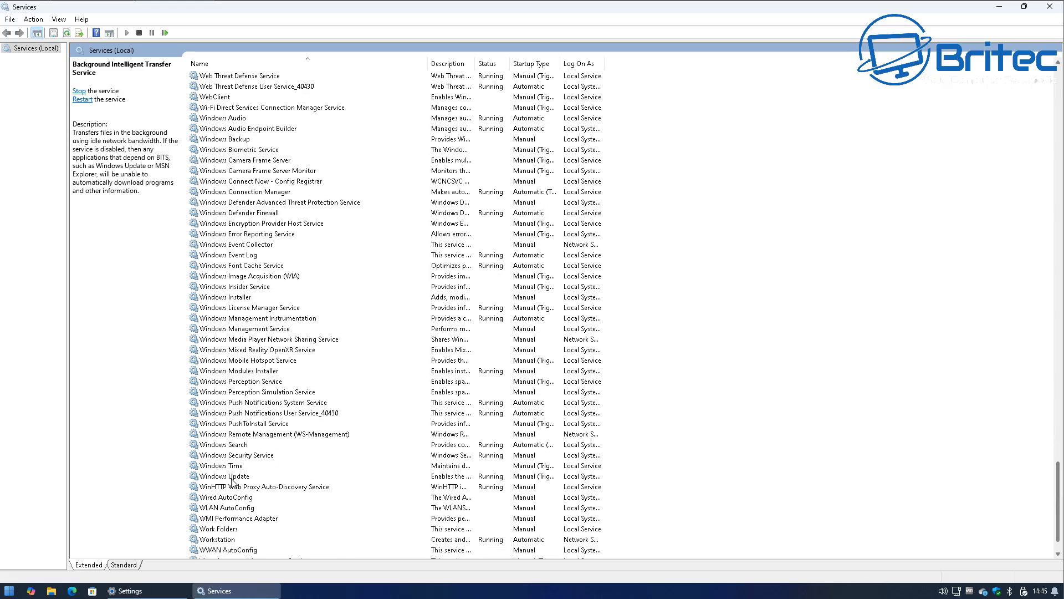
pyautogui.doubleClick(225, 476)
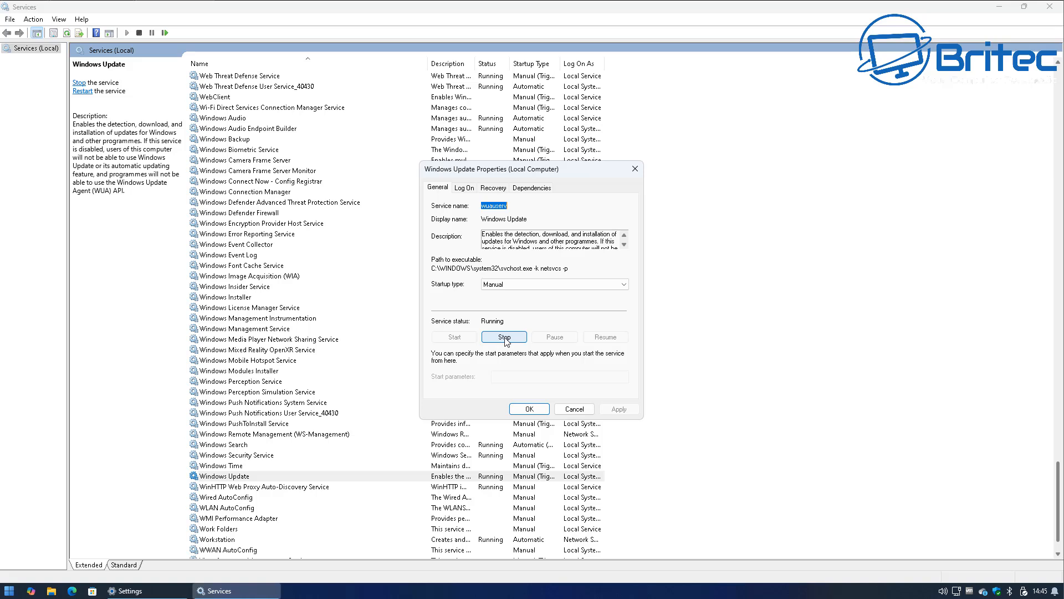
pyautogui.click(504, 337)
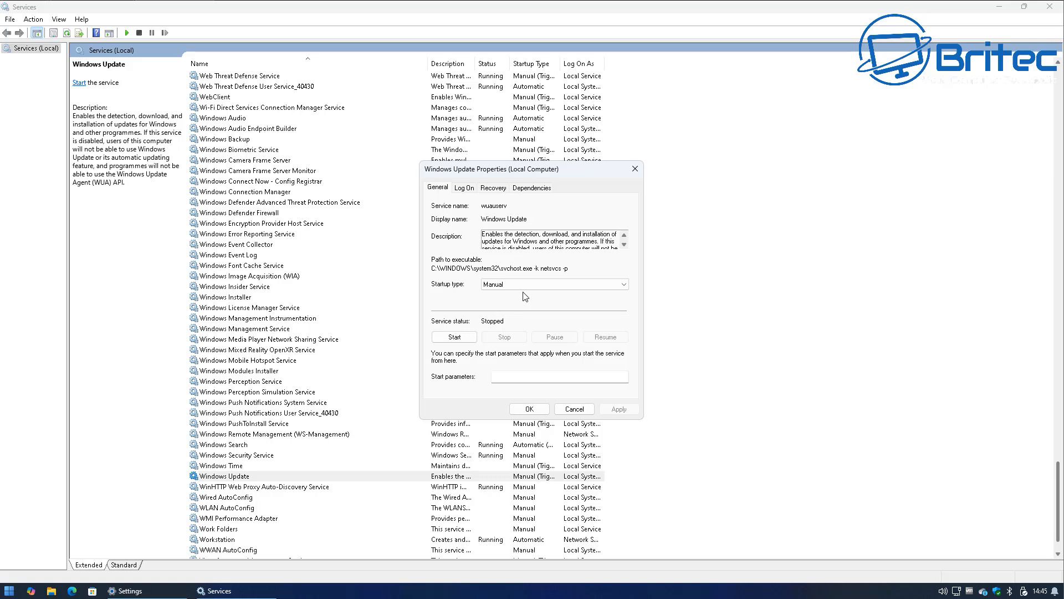
# Keep the Windows Update startup type at Manual and close its properties.
pyautogui.click(553, 283)
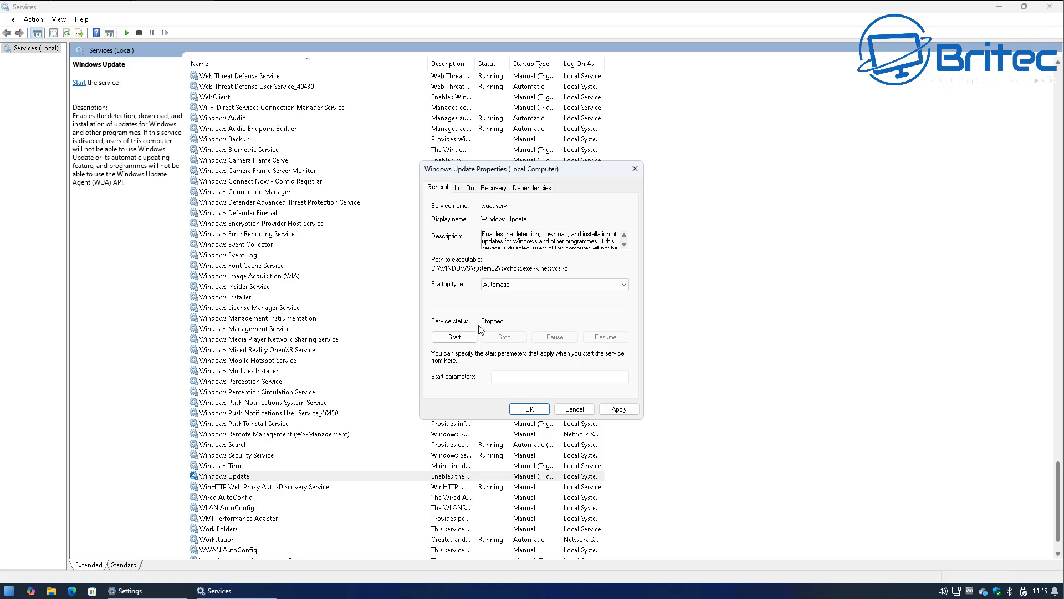
pyautogui.click(620, 283)
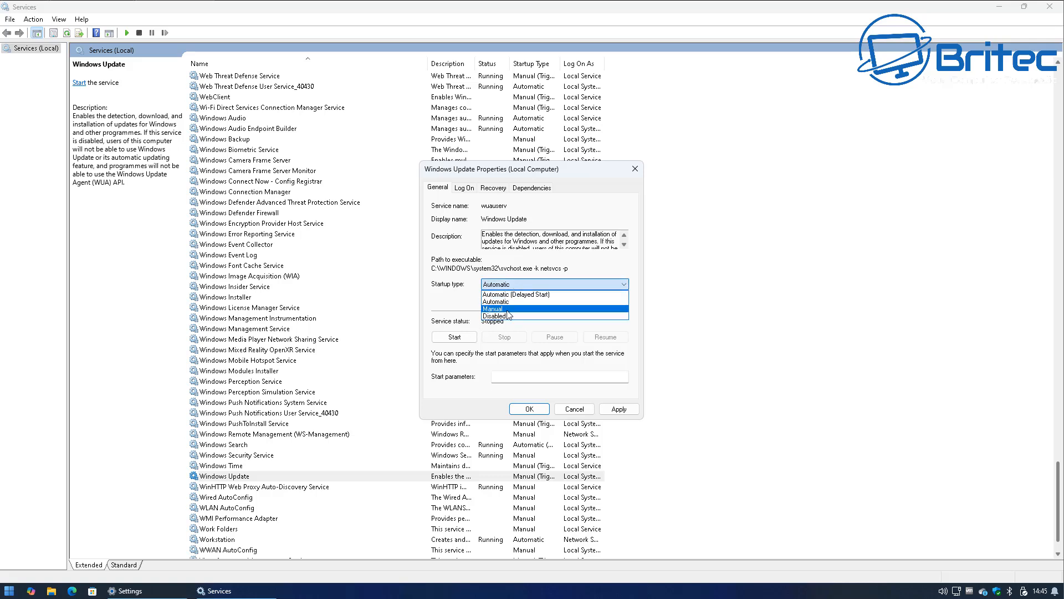
pyautogui.click(493, 309)
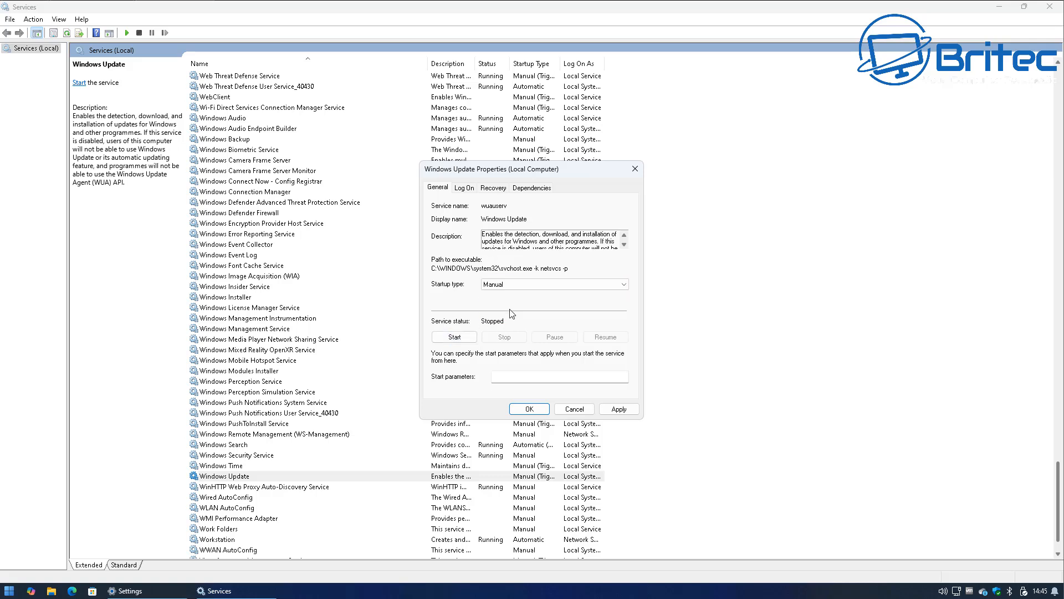
pyautogui.moveTo(523, 372)
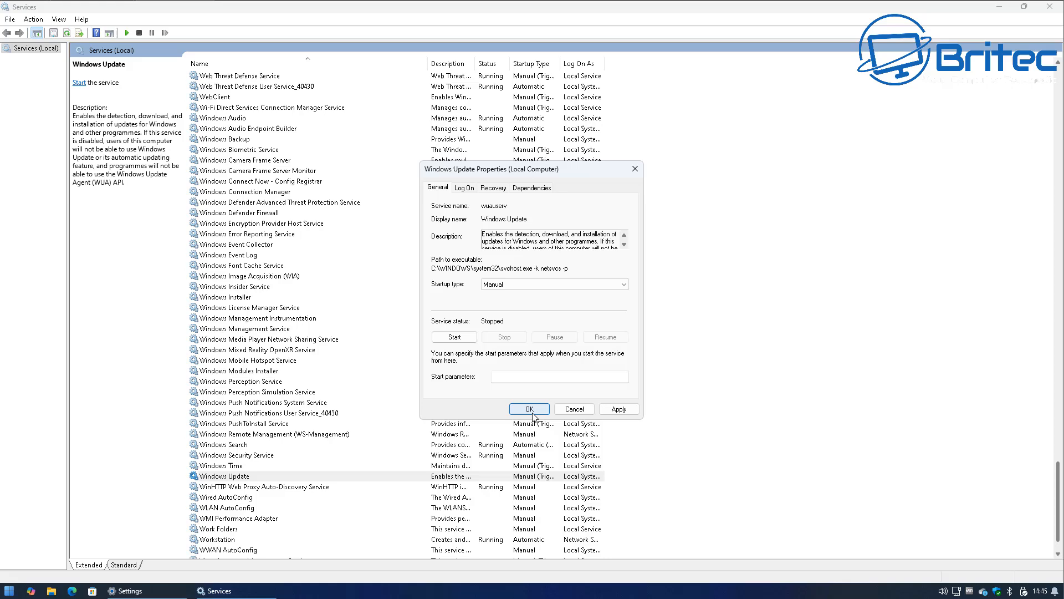
pyautogui.click(529, 409)
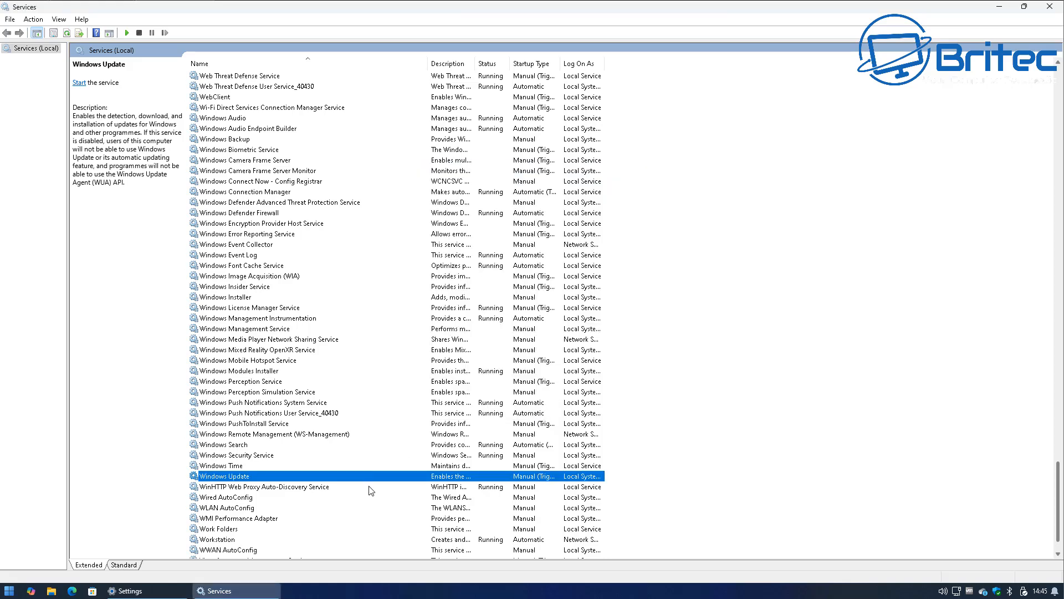
pyautogui.moveTo(995, 19)
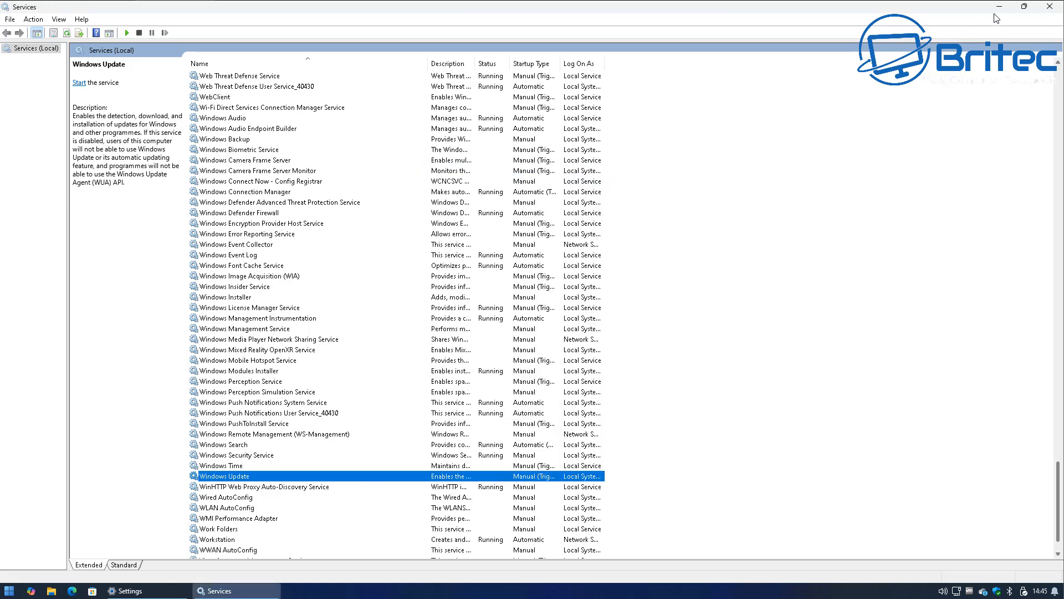
# Minimise Services, restore Settings to a normal window, and toggle getting latest updates early.
pyautogui.click(1024, 7)
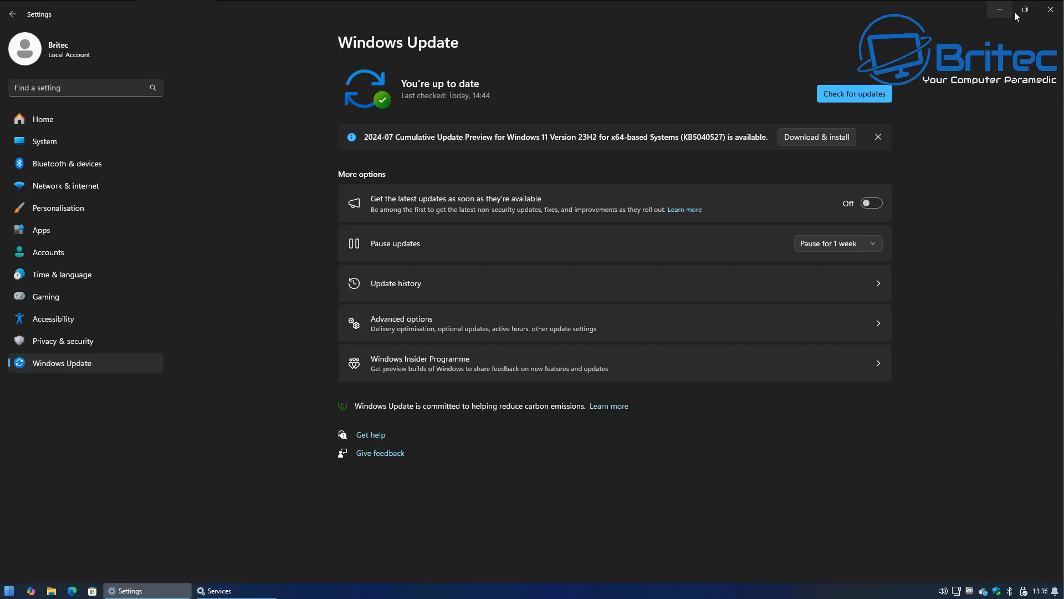
pyautogui.click(1025, 10)
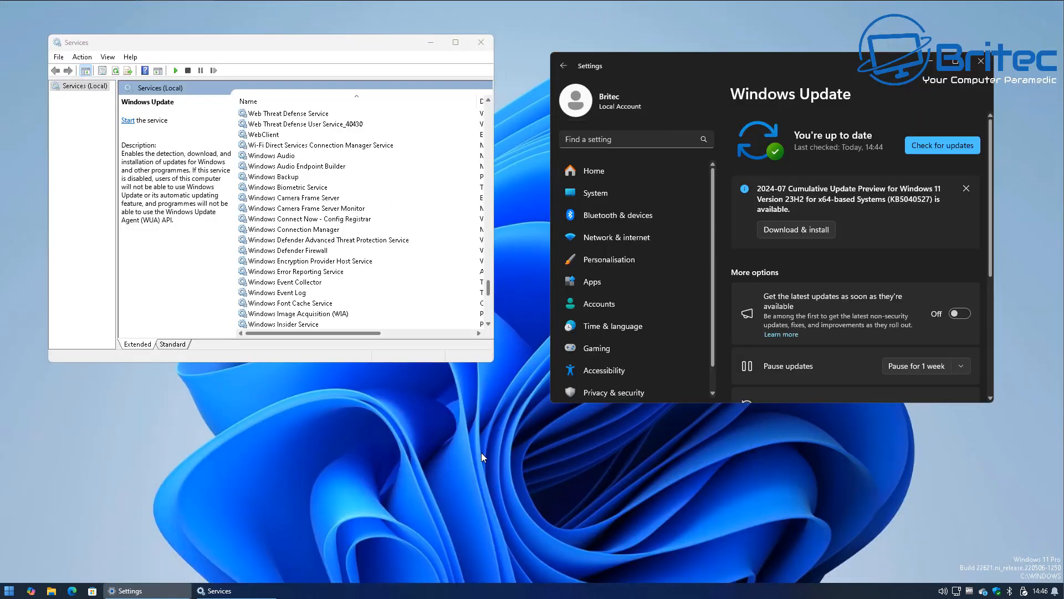
pyautogui.moveTo(499, 373)
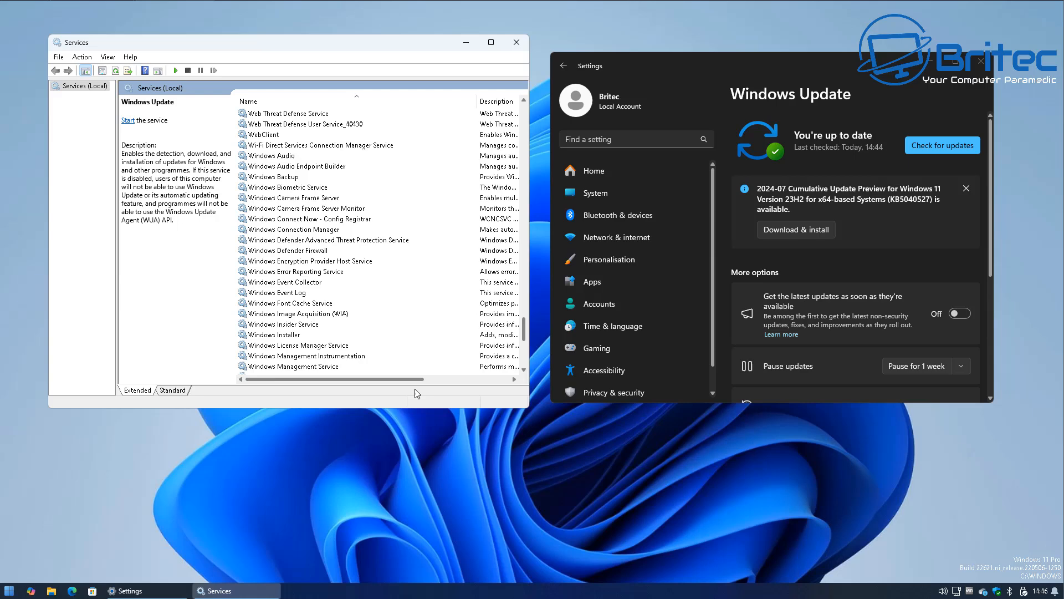
pyautogui.moveTo(324, 281)
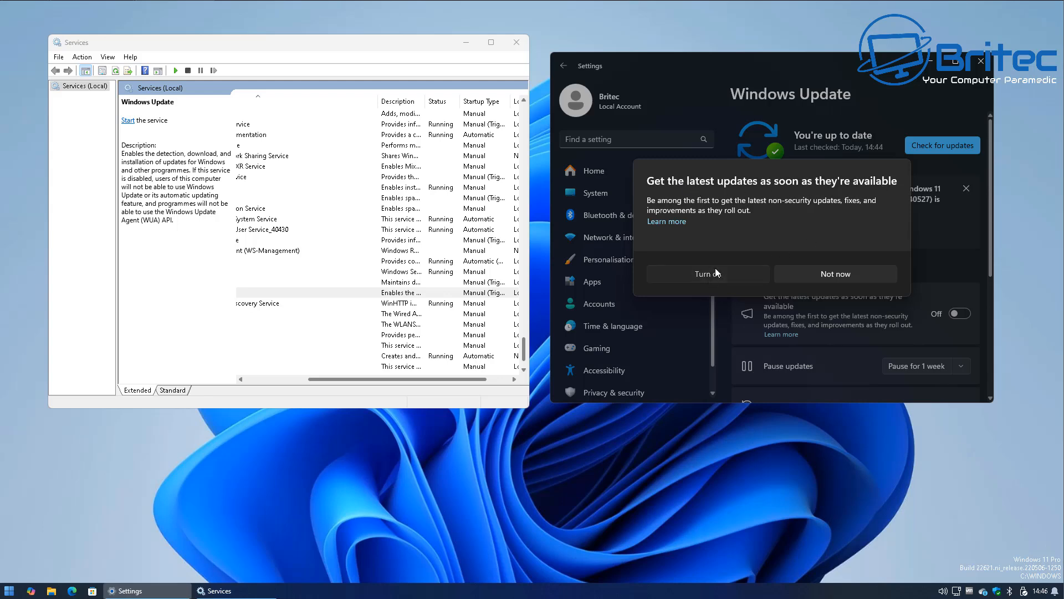
pyautogui.click(705, 273)
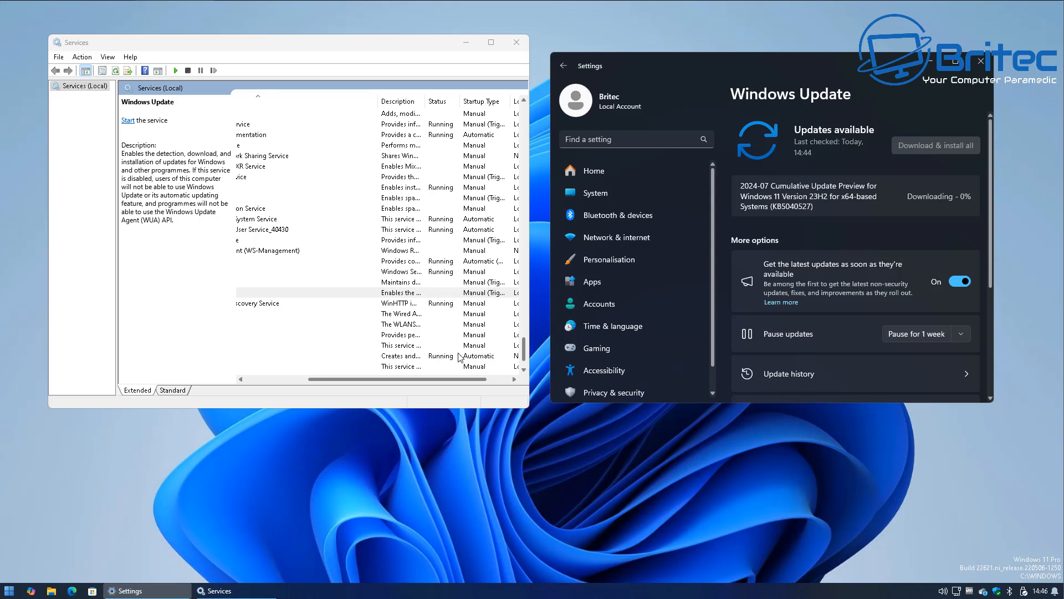
pyautogui.moveTo(474, 332)
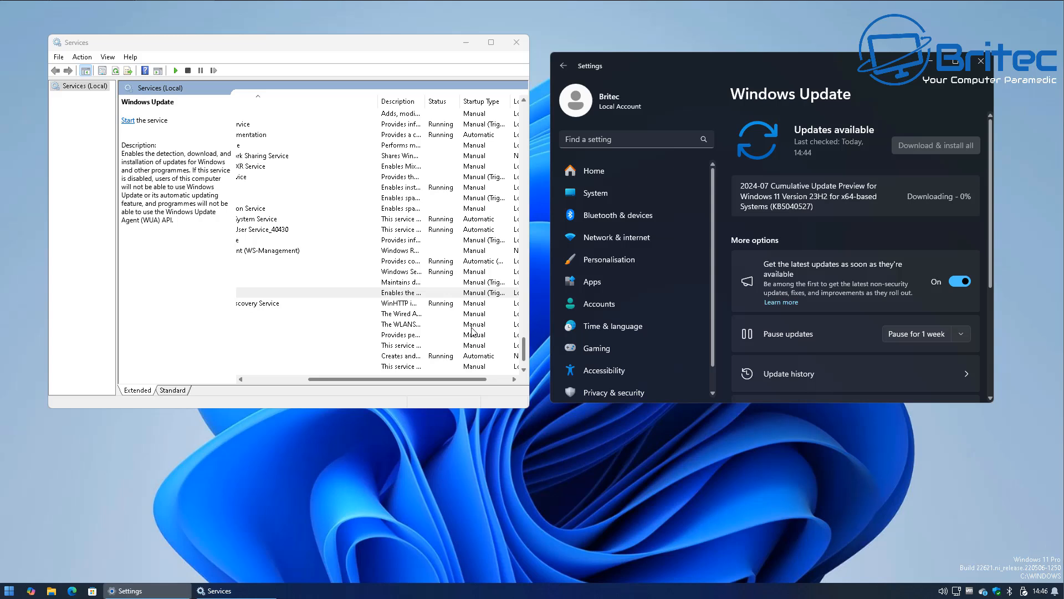
pyautogui.moveTo(441, 312)
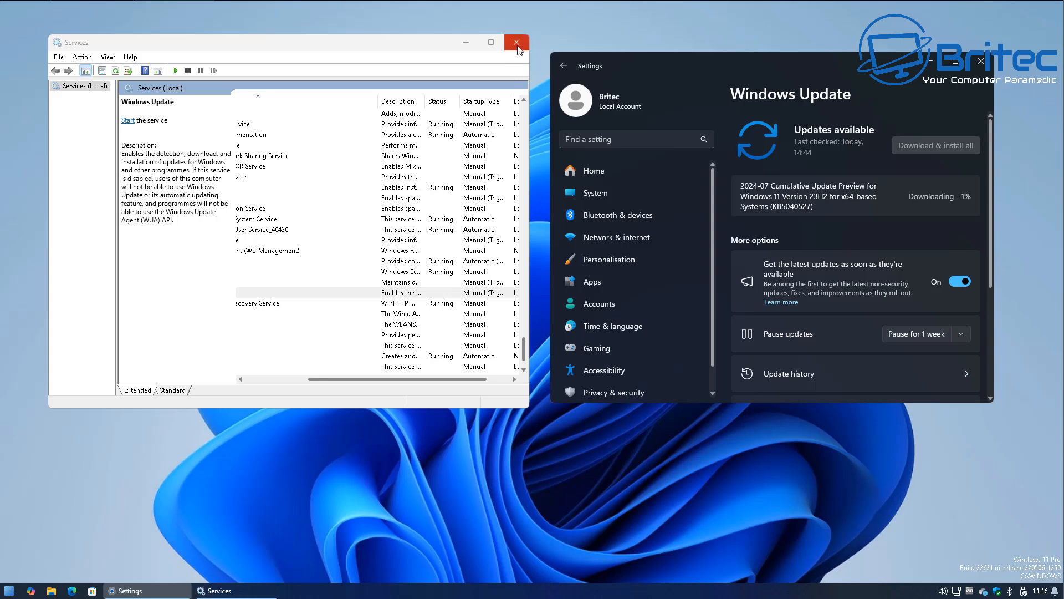
# Confirm Turn on so the cumulative update preview starts downloading.
pyautogui.click(400, 292)
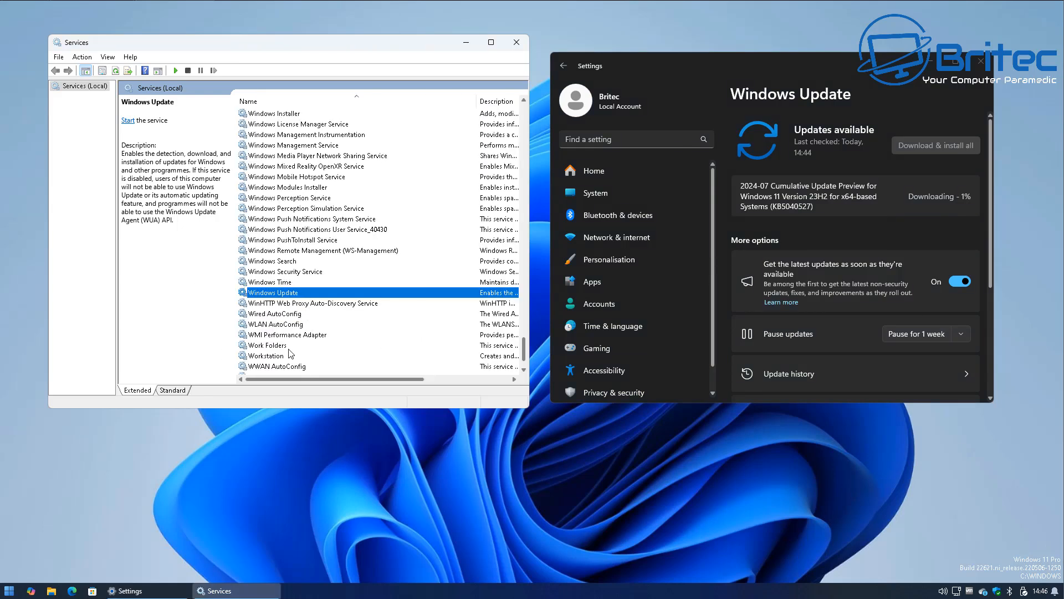
pyautogui.moveTo(312, 378); pyautogui.dragTo(369, 378)
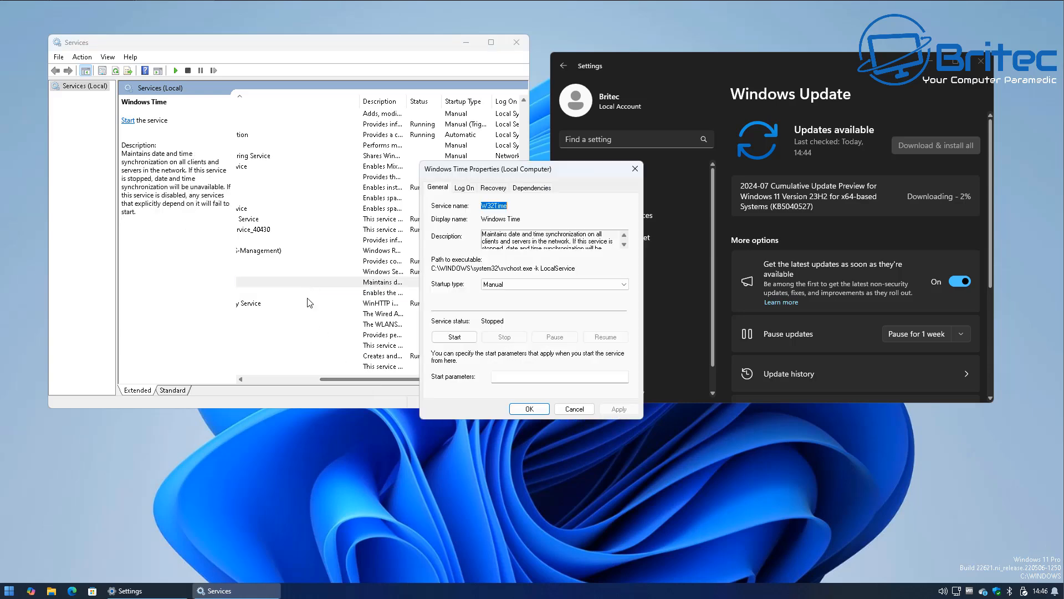
# Close Services, reopen it through a Start search for 'serv', and scroll down the list.
pyautogui.click(516, 42)
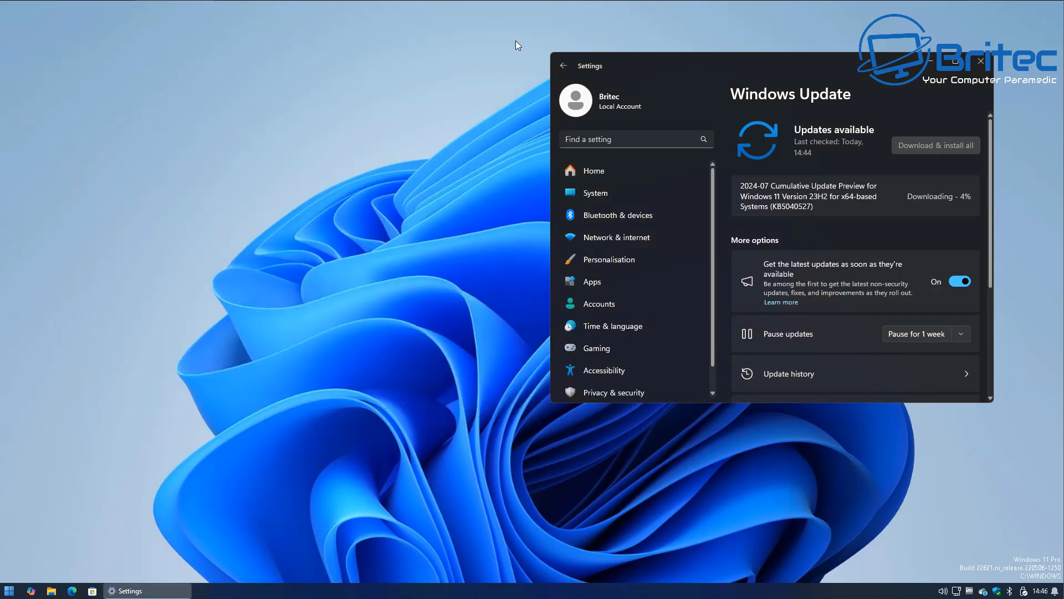
pyautogui.click(8, 589)
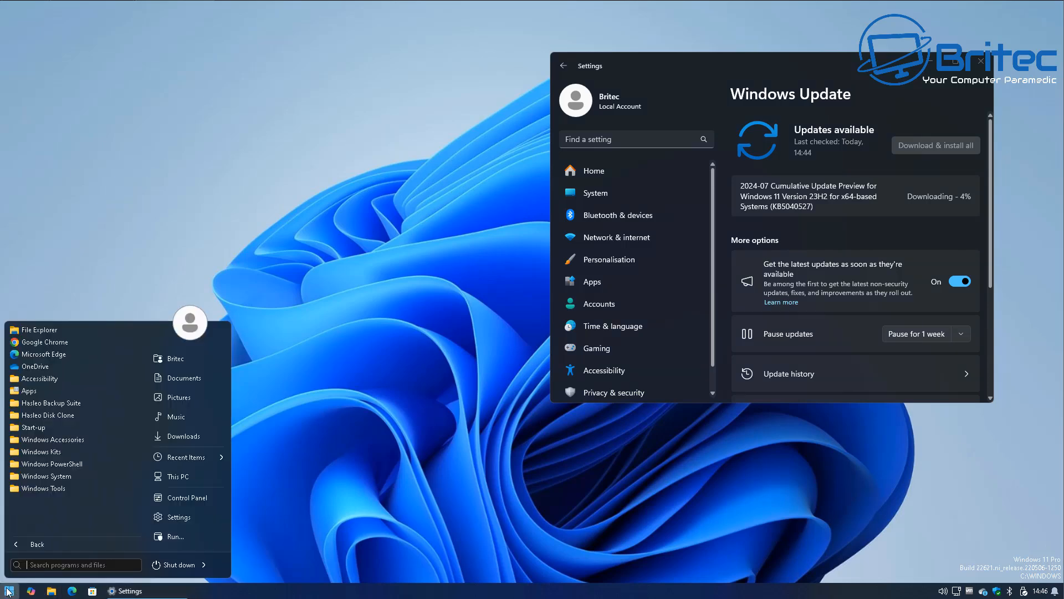
pyautogui.moveTo(142, 517)
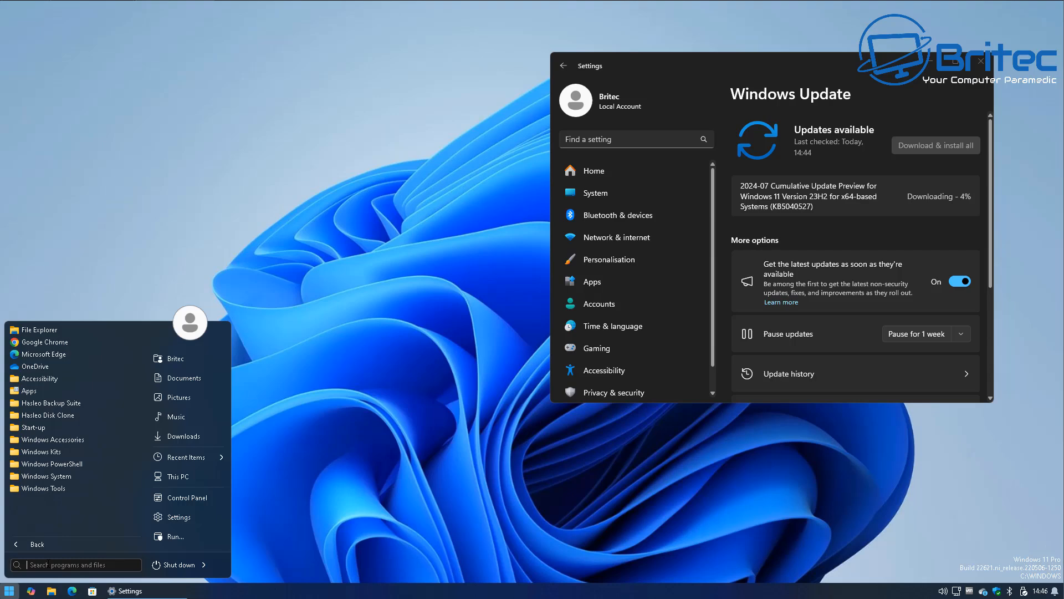
pyautogui.write('services')
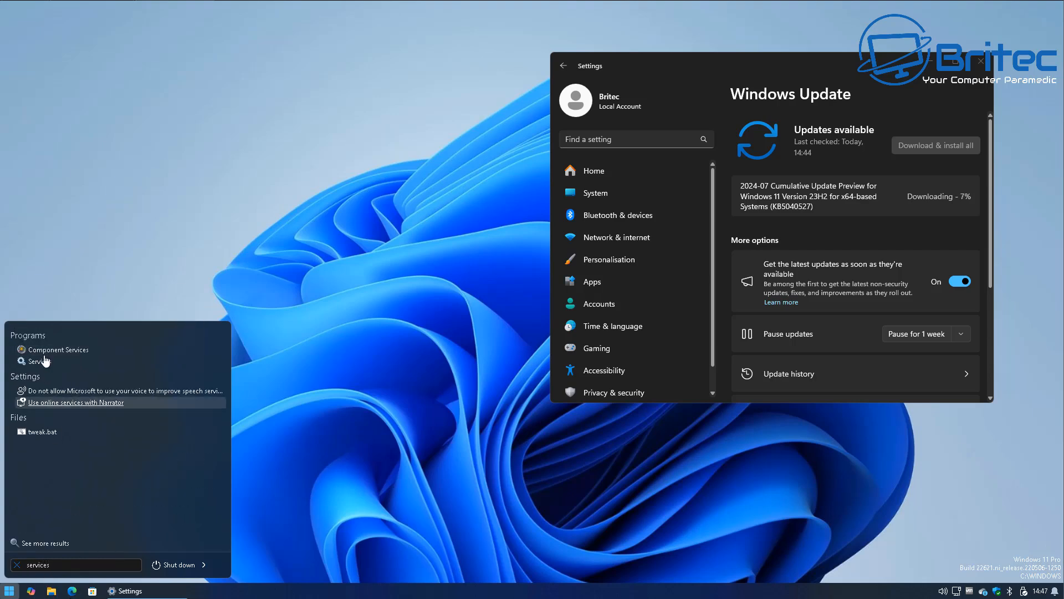
pyautogui.click(40, 361)
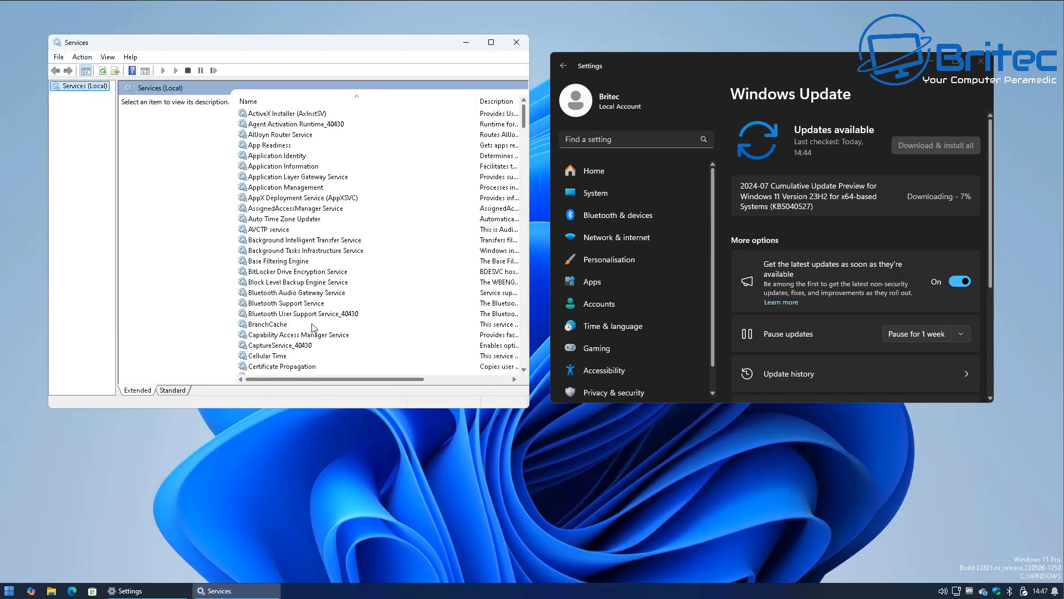
pyautogui.scroll(-3)
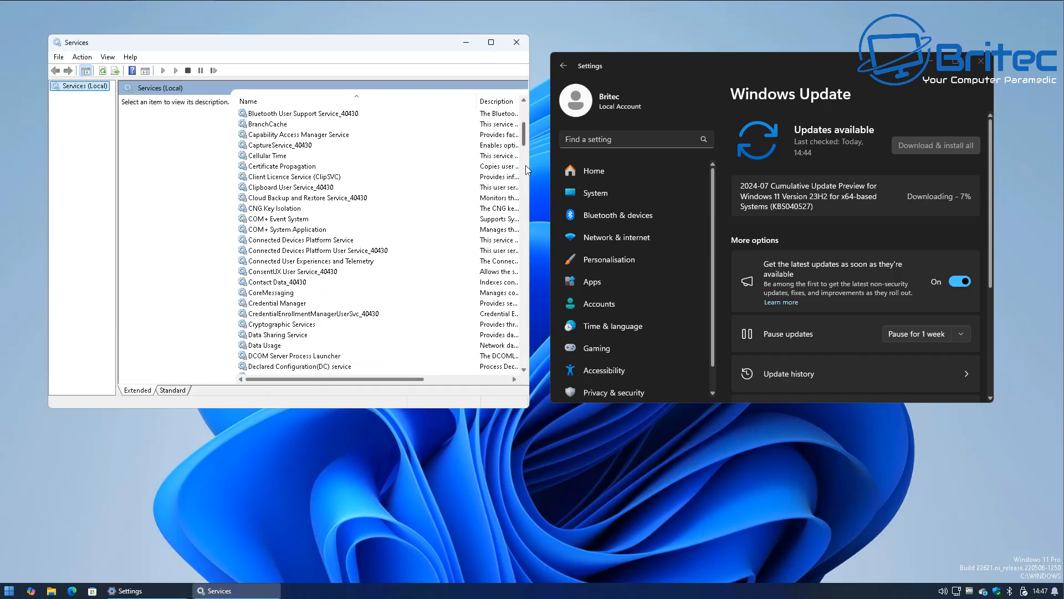
pyautogui.scroll(-3)
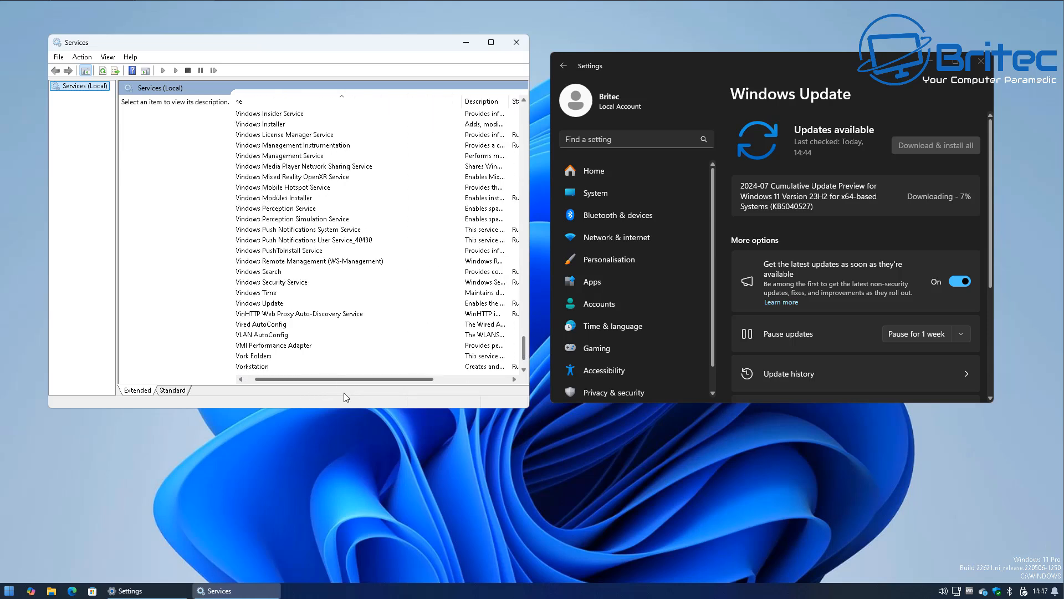
# Stop the Windows Update service from its properties, dismiss the could-not-stop error, and close Settings.
pyautogui.click(260, 303)
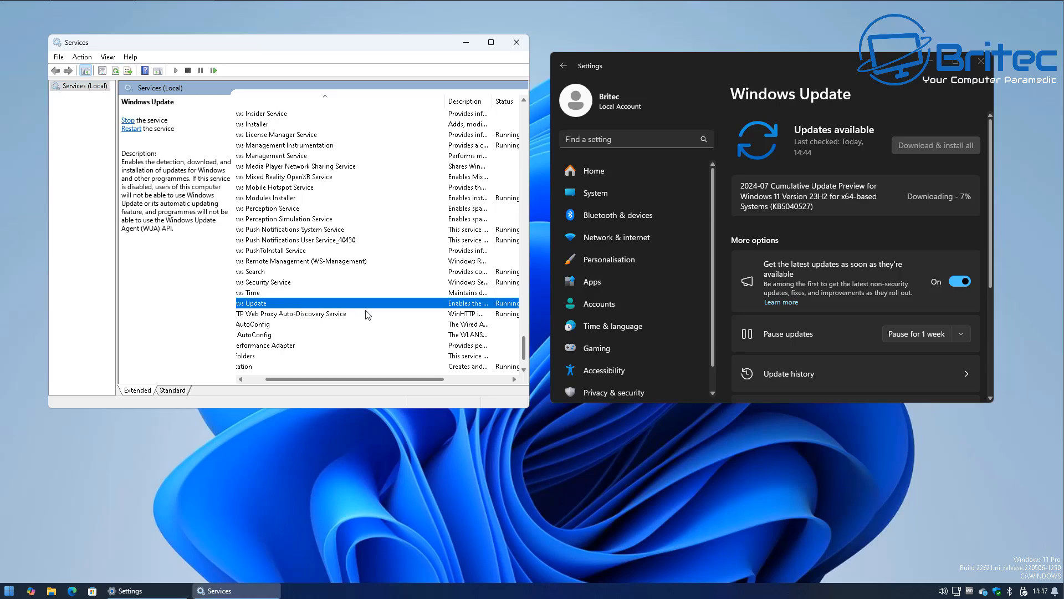
pyautogui.doubleClick(251, 302)
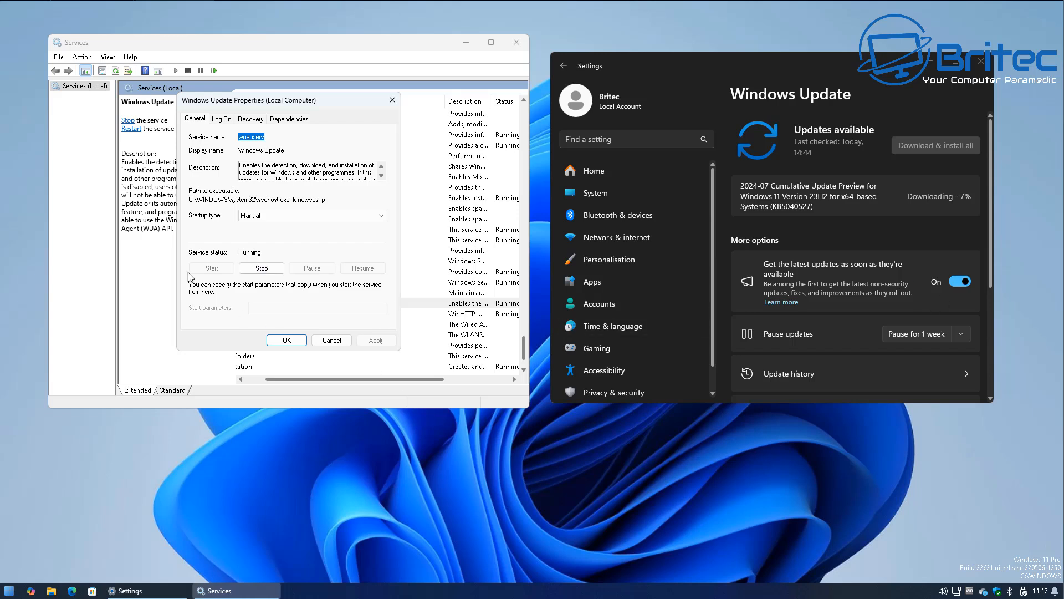
pyautogui.click(261, 268)
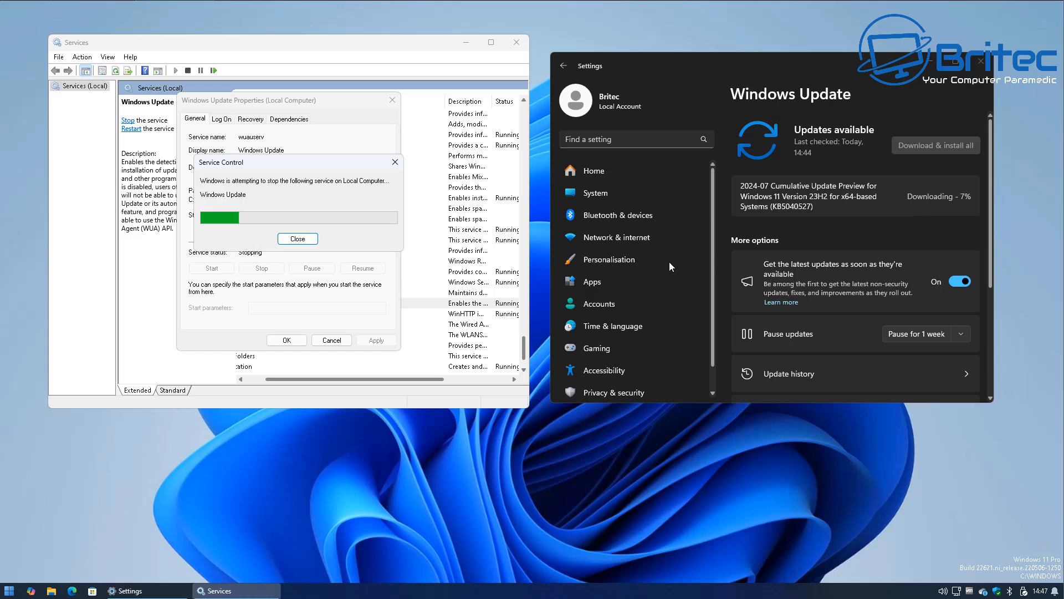
pyautogui.moveTo(896, 241)
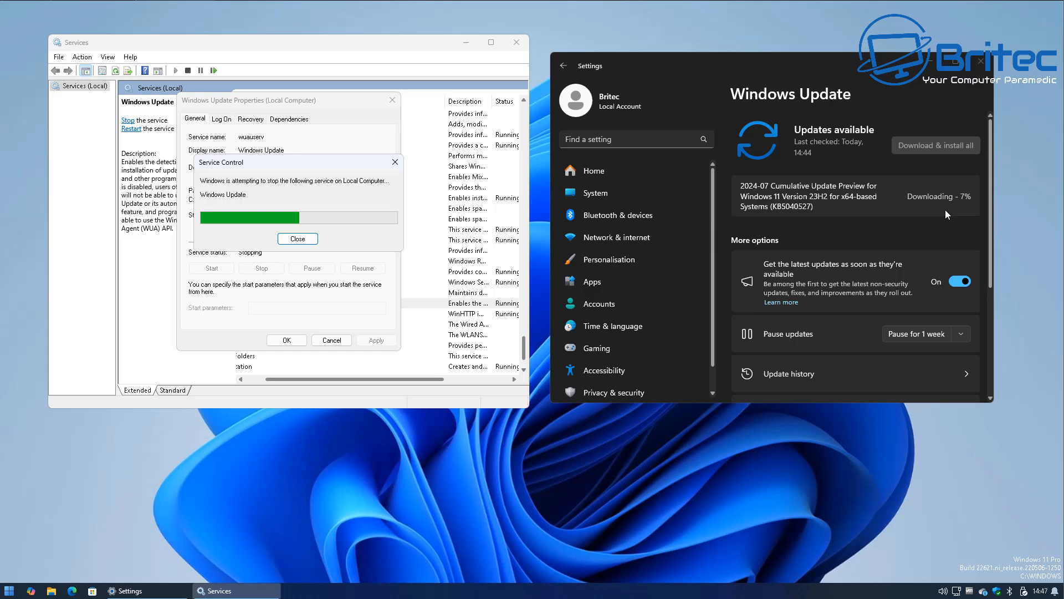
pyautogui.moveTo(955, 212)
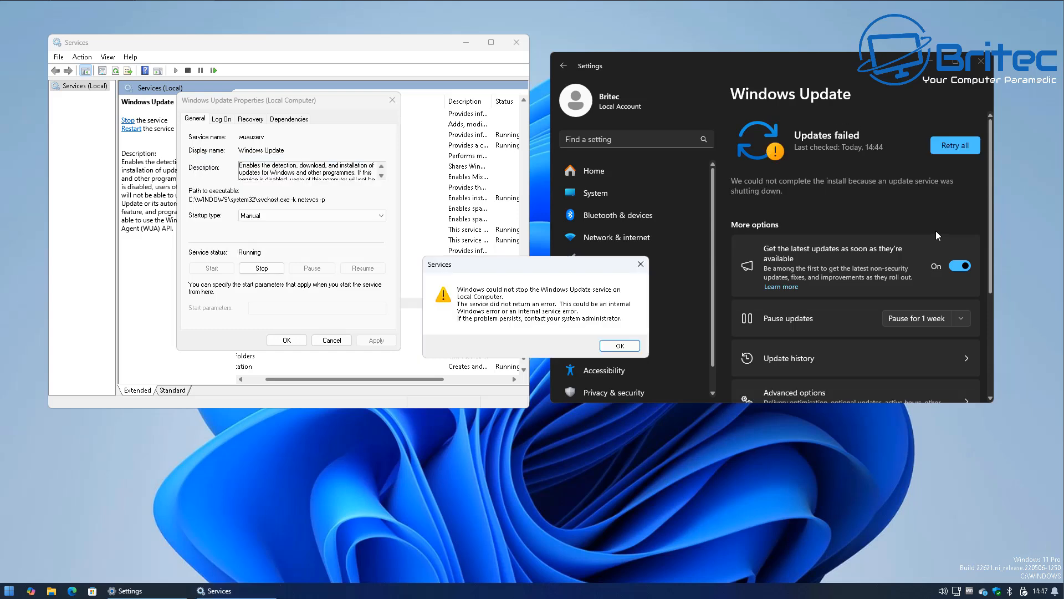
pyautogui.moveTo(566, 353)
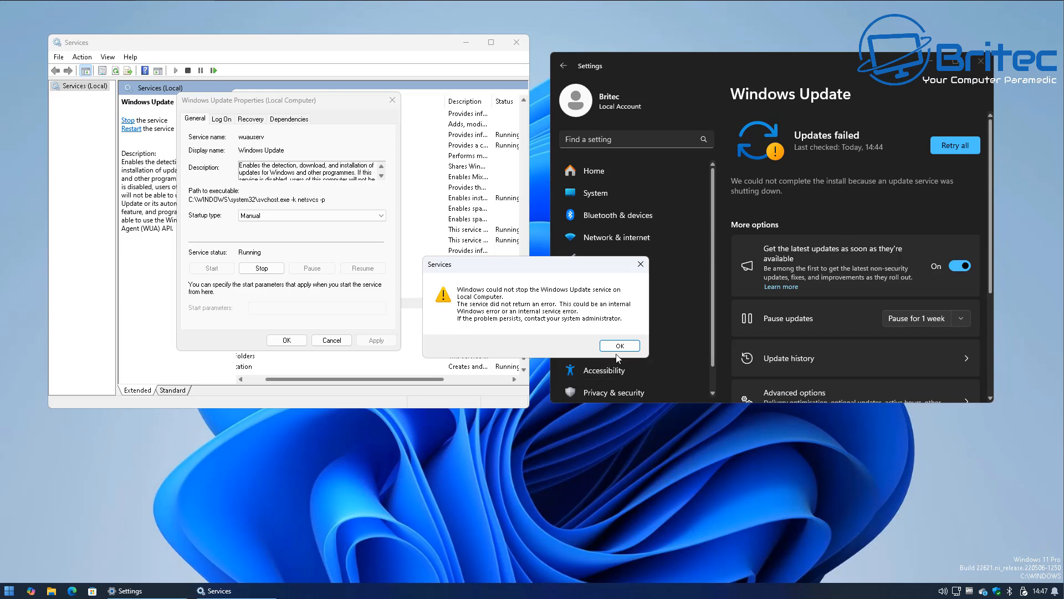
pyautogui.click(618, 345)
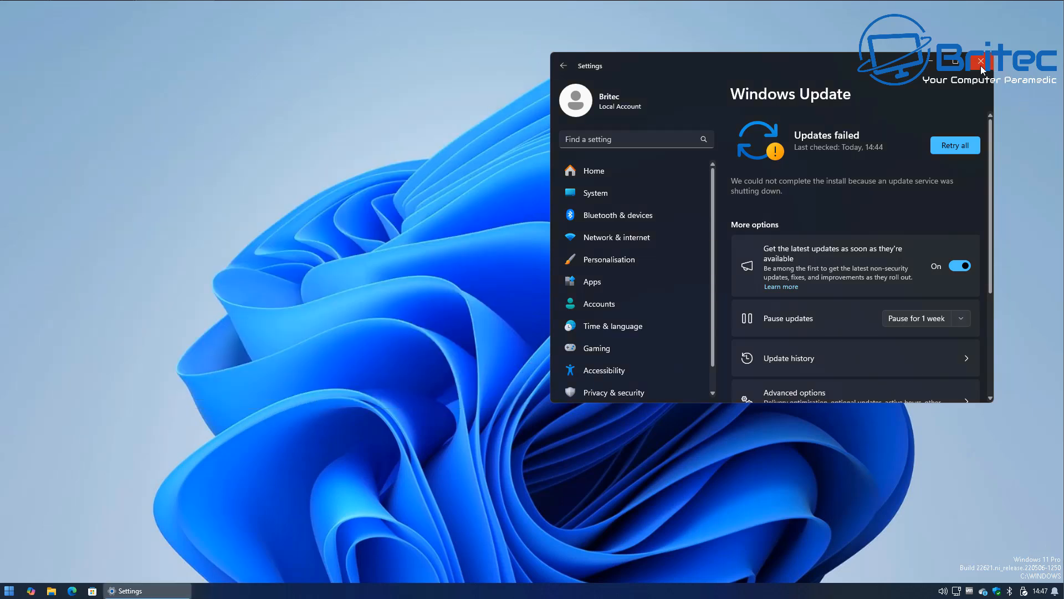
pyautogui.click(980, 61)
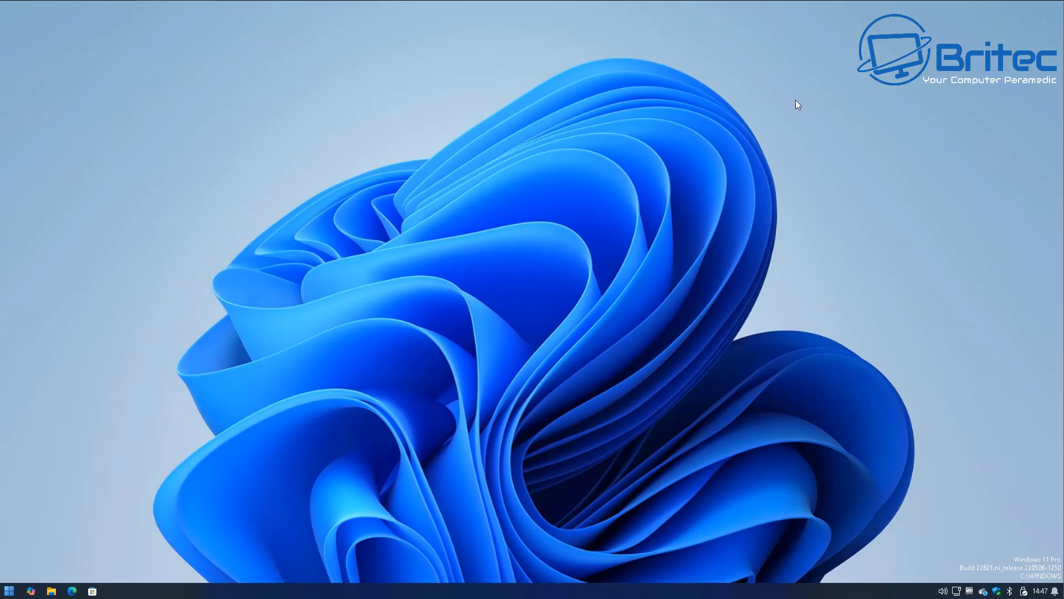